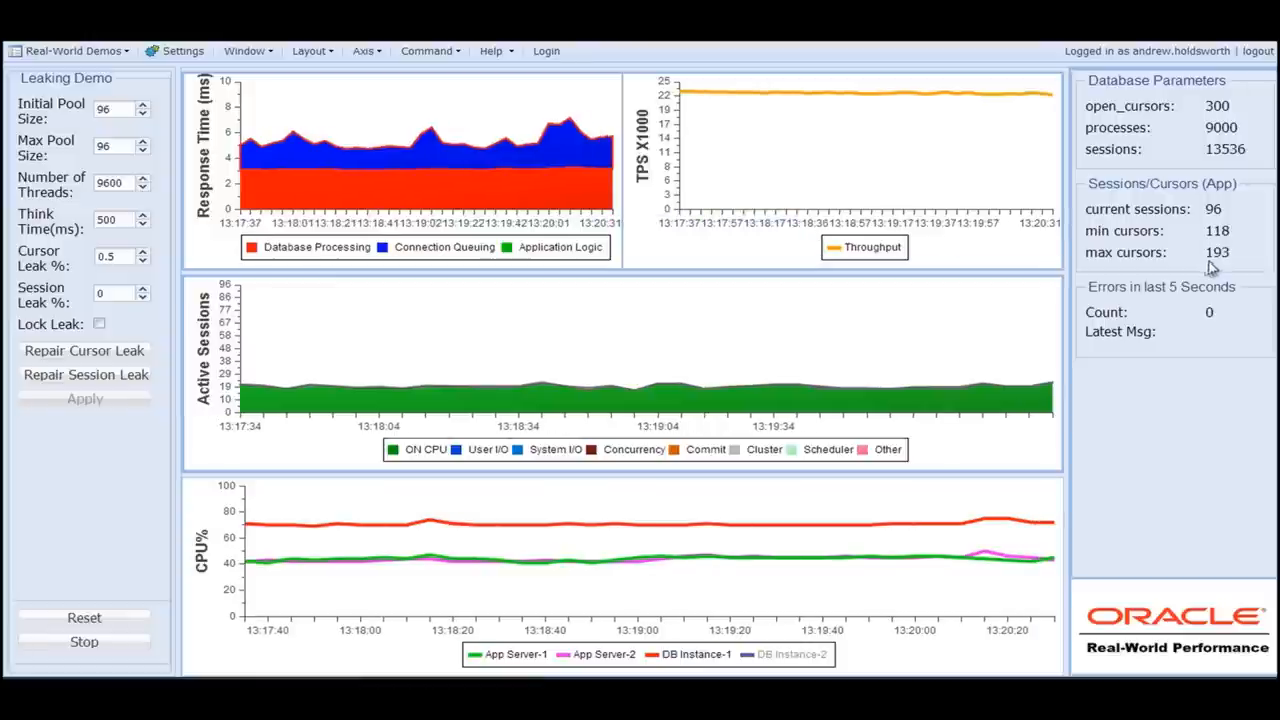
mouse_move(1247, 253)
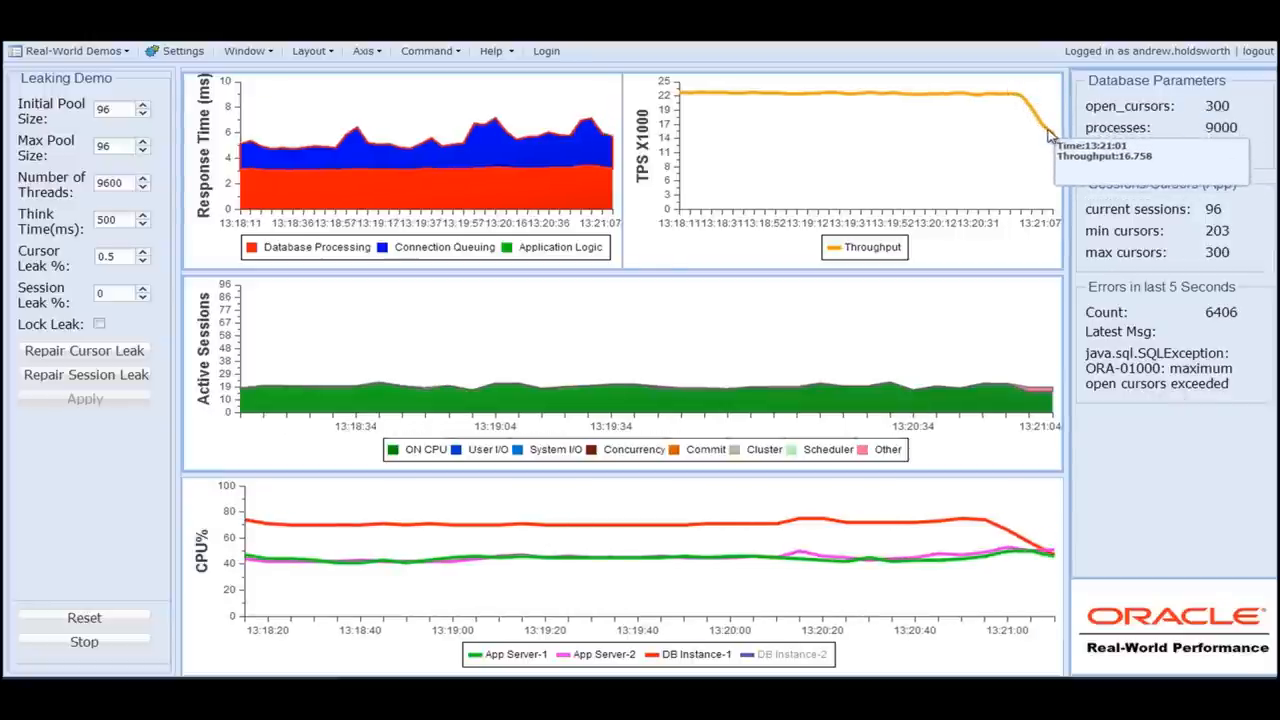
mouse_move(1055, 548)
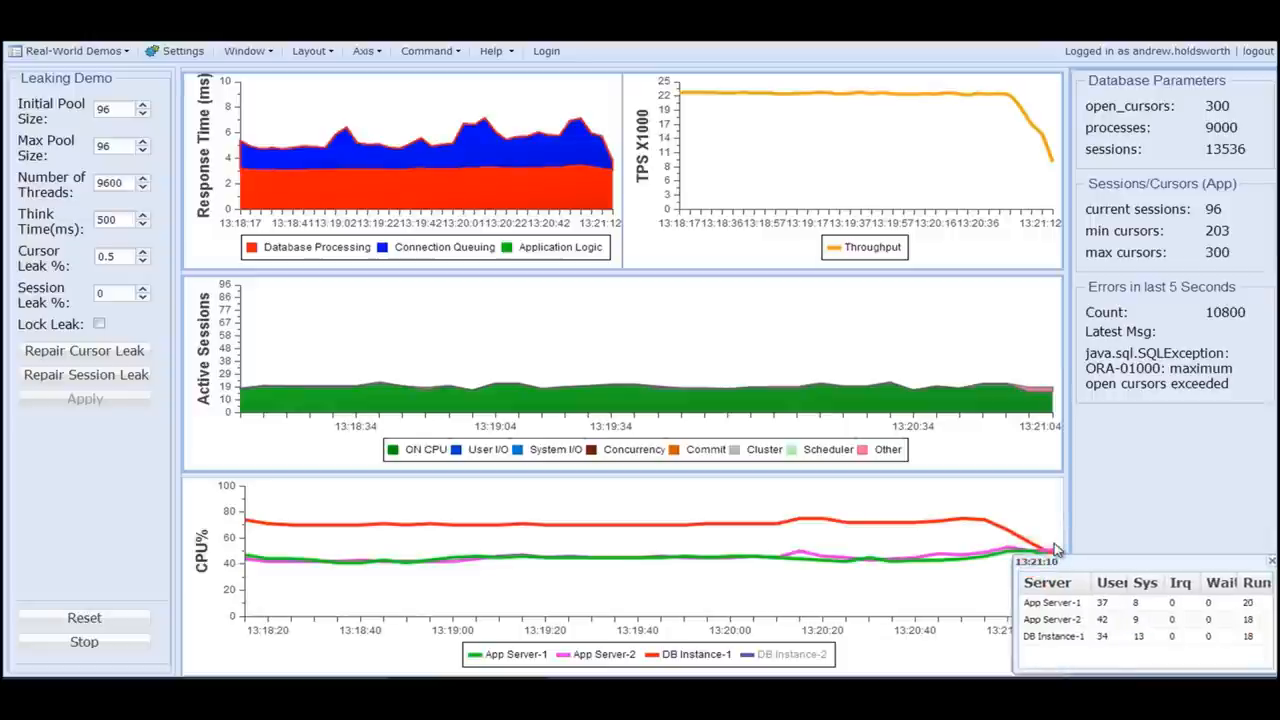
mouse_move(1042, 373)
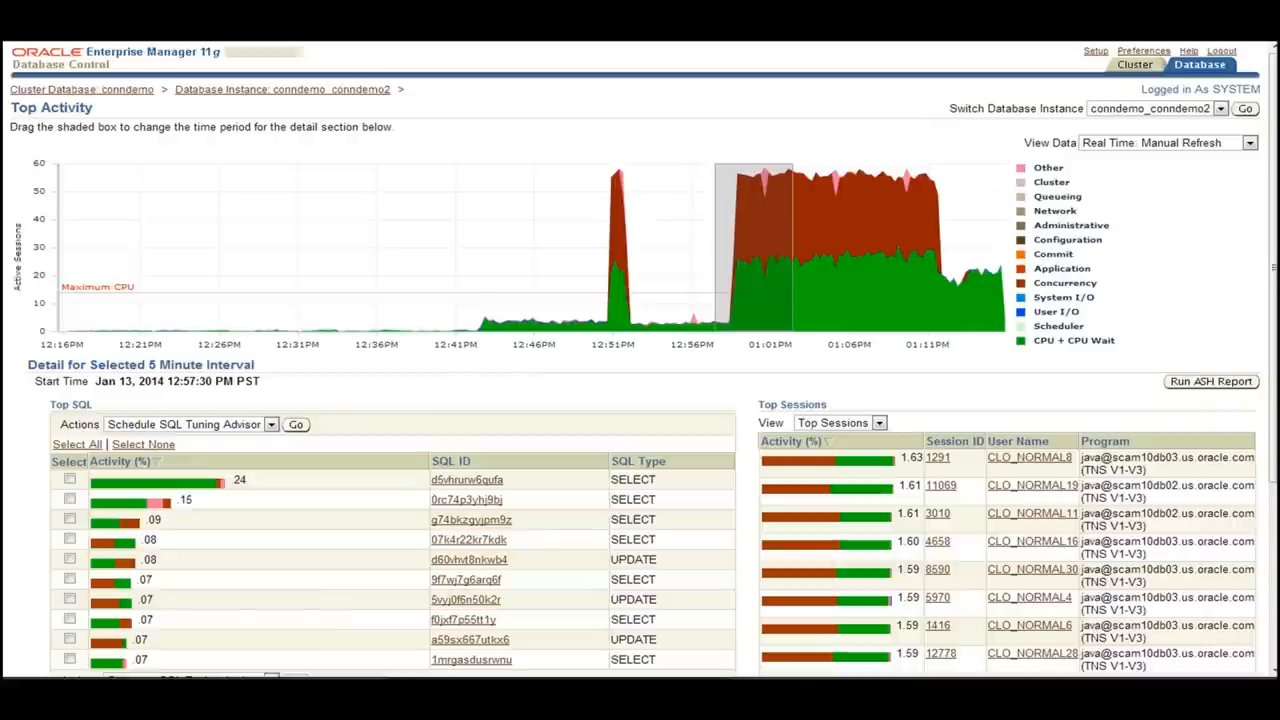
mouse_move(675, 167)
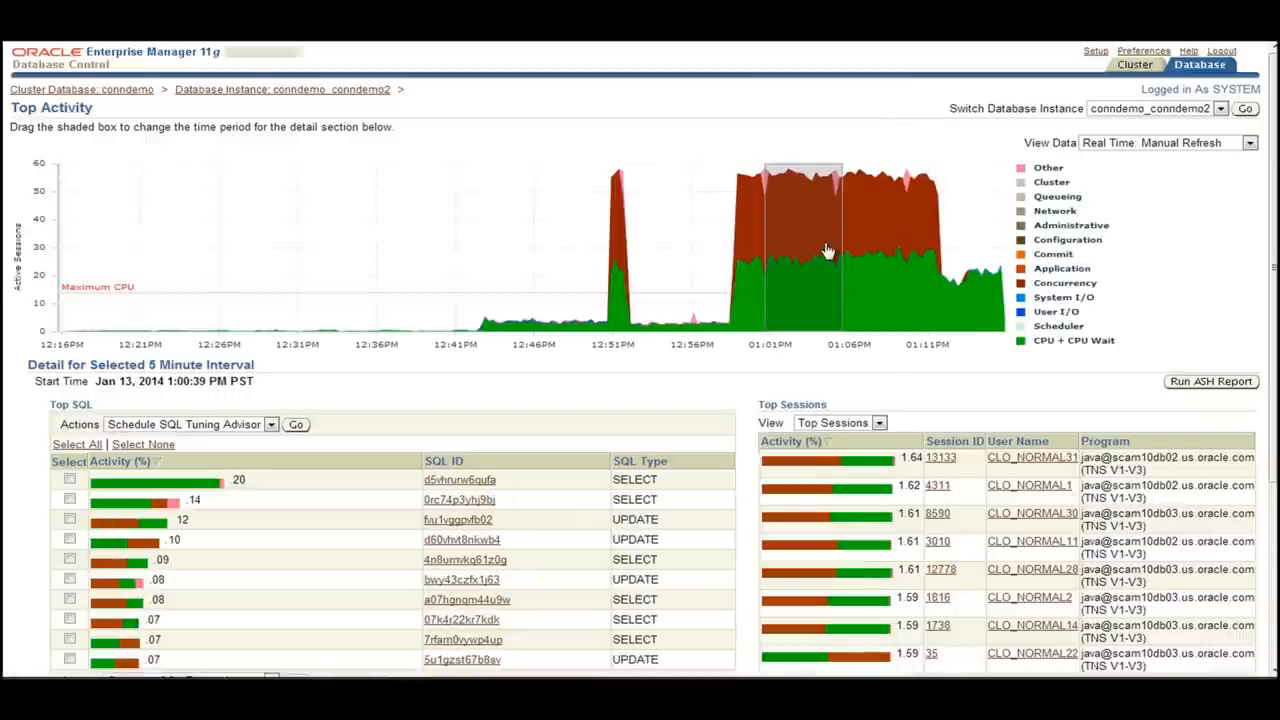
mouse_move(814, 256)
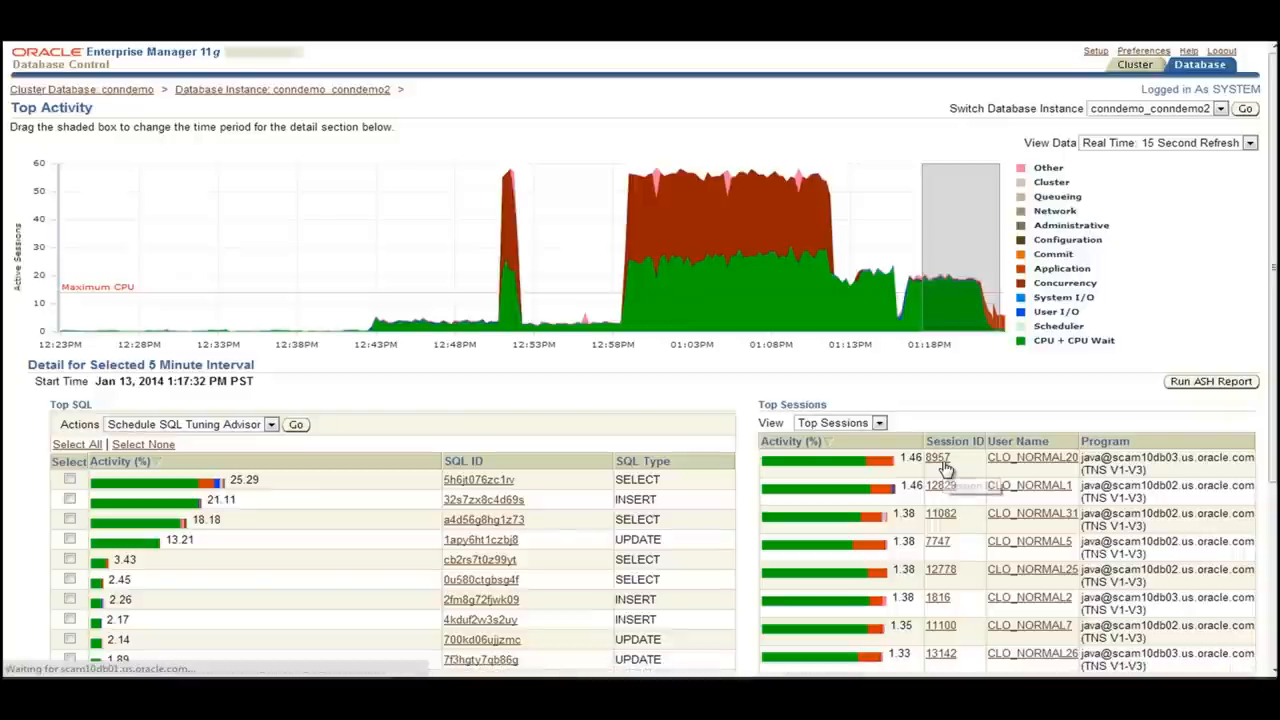
Step: Open Session Details for session 8957 (CLO_NORMAL20) from the Top Sessions table
left_click(937, 457)
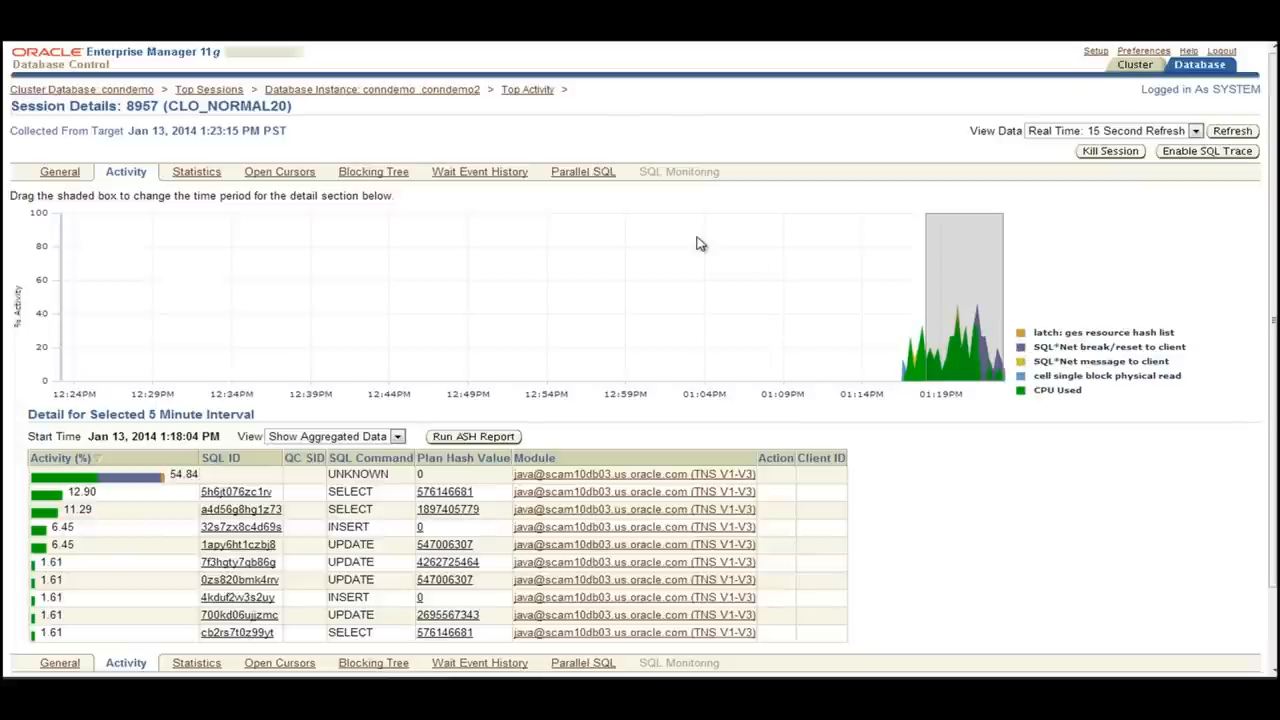
mouse_move(528, 206)
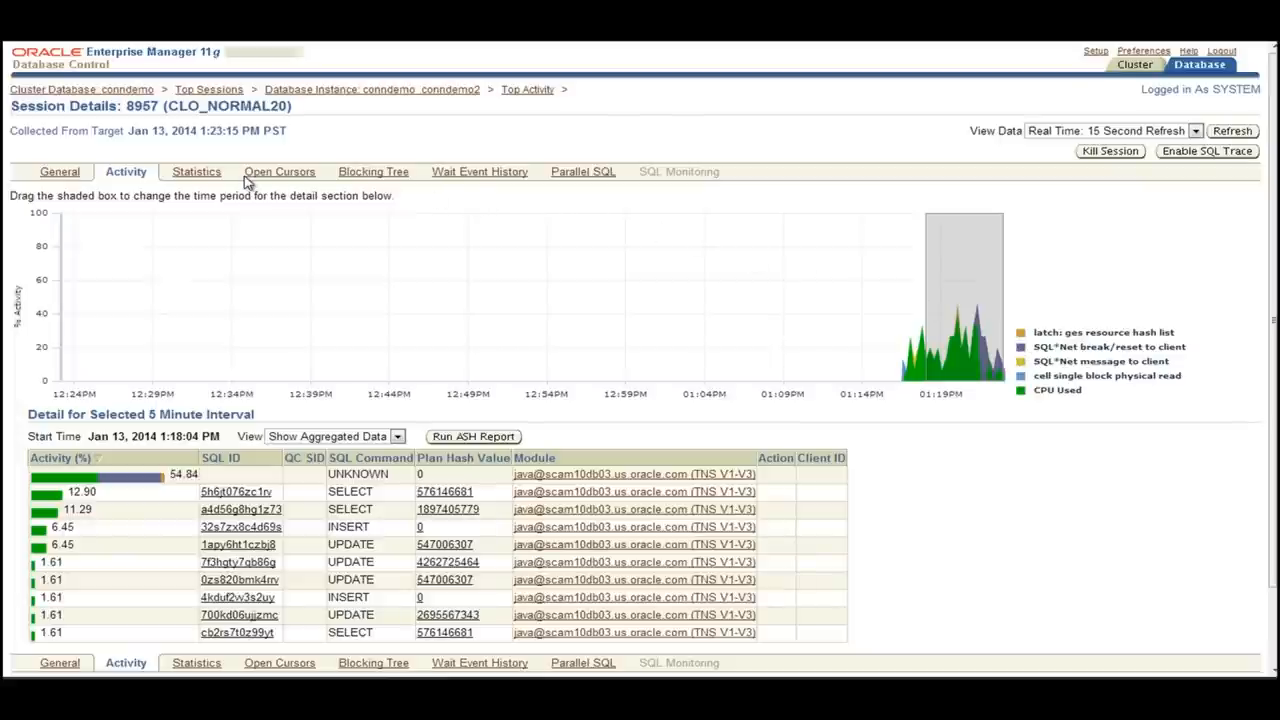
Step: Show session 8957's open cursors sorted by Count, highest first
left_click(279, 171)
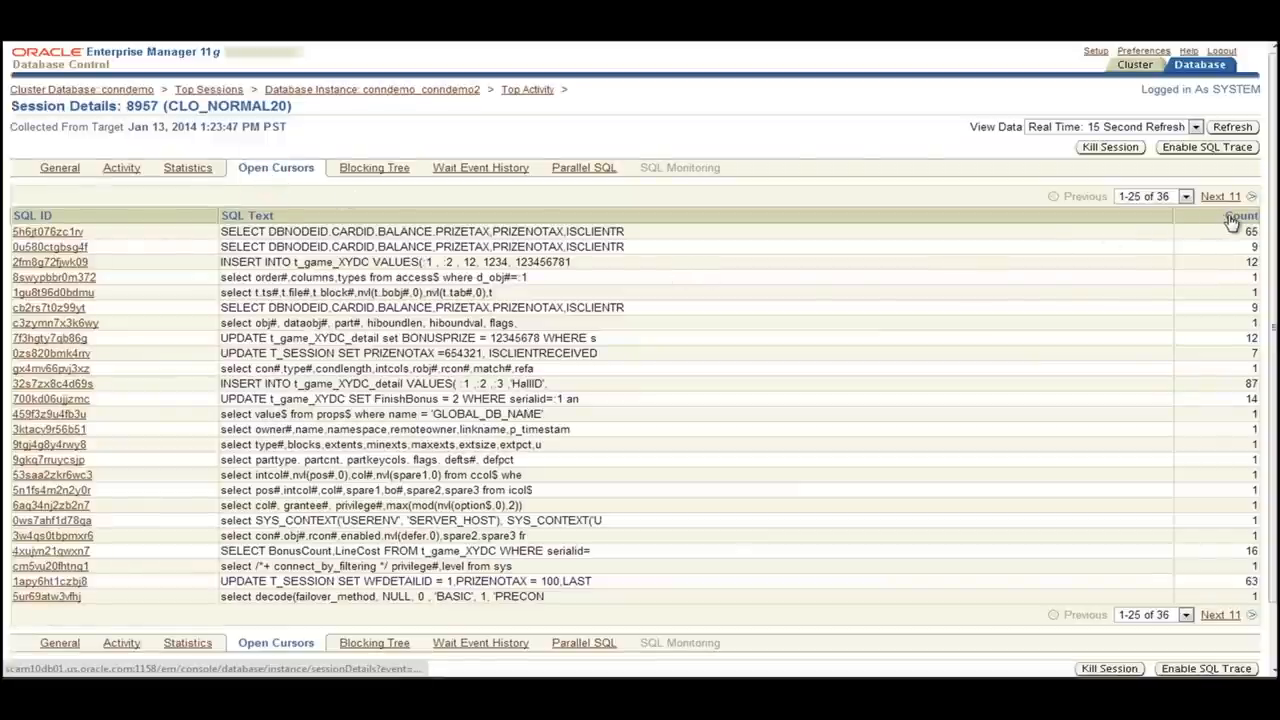
left_click(1240, 215)
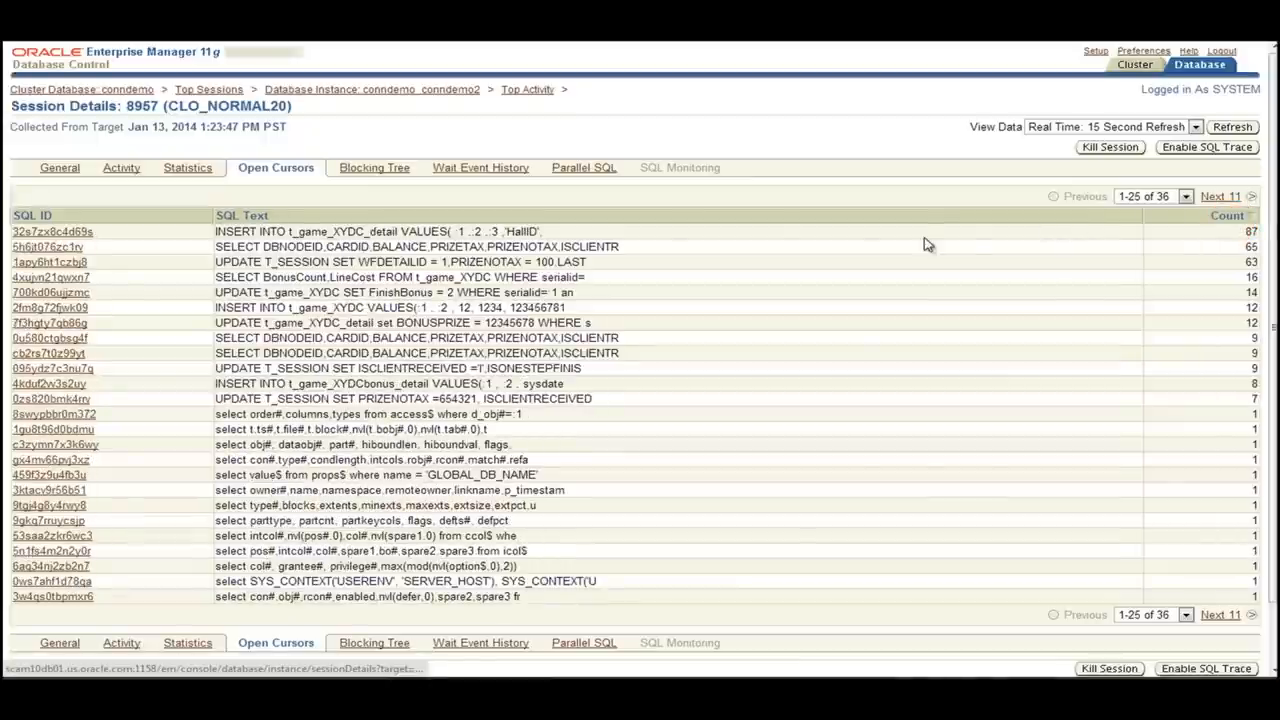
mouse_move(568, 237)
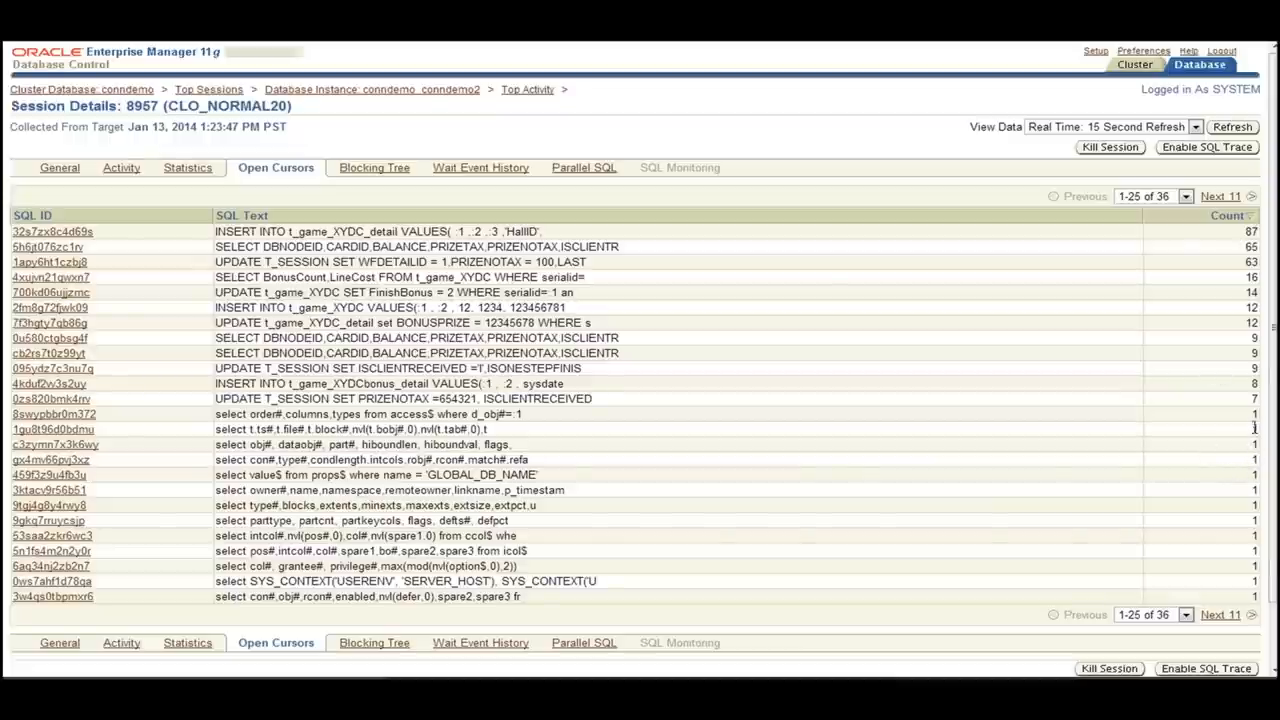
mouse_move(1253, 453)
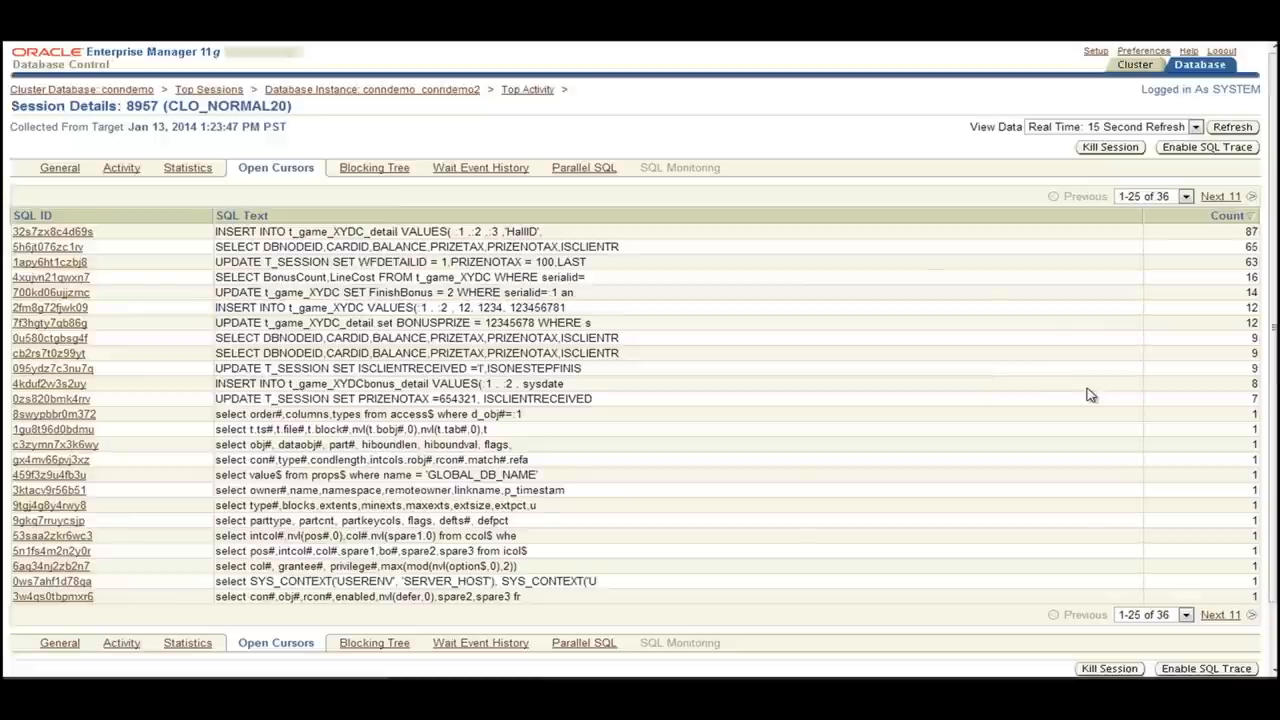
mouse_move(1031, 347)
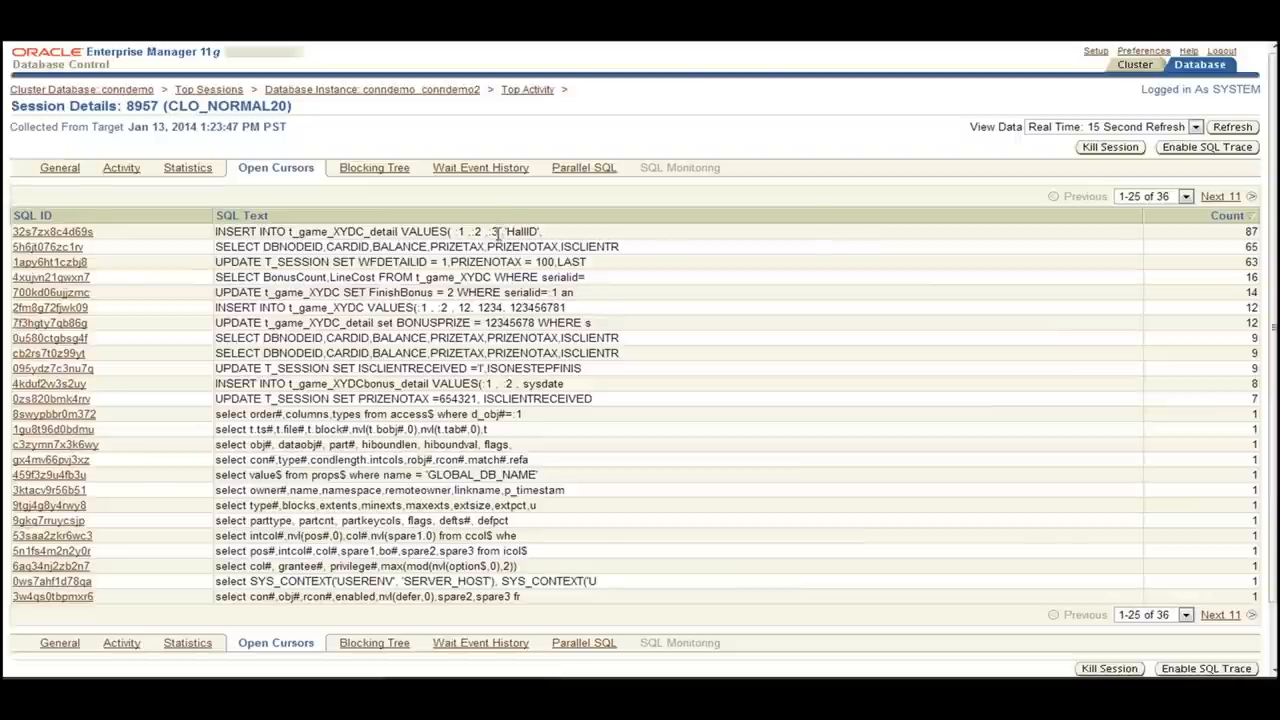
mouse_move(503, 252)
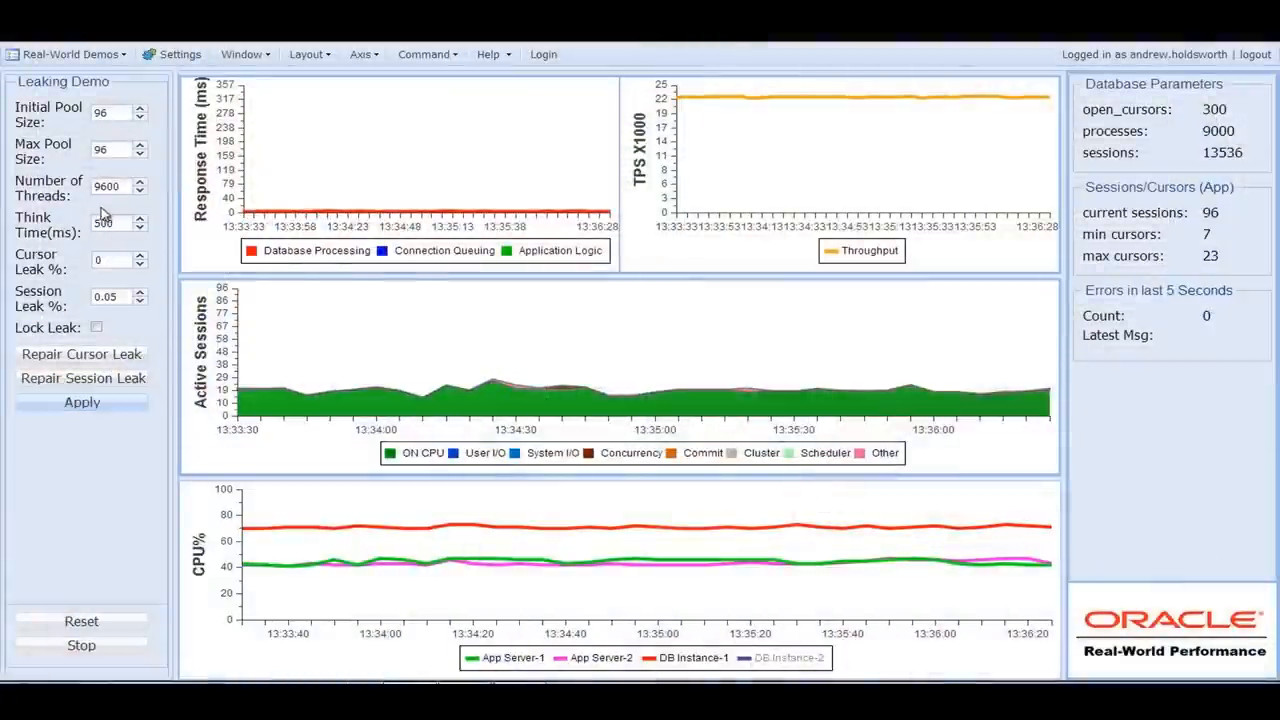
mouse_move(105, 205)
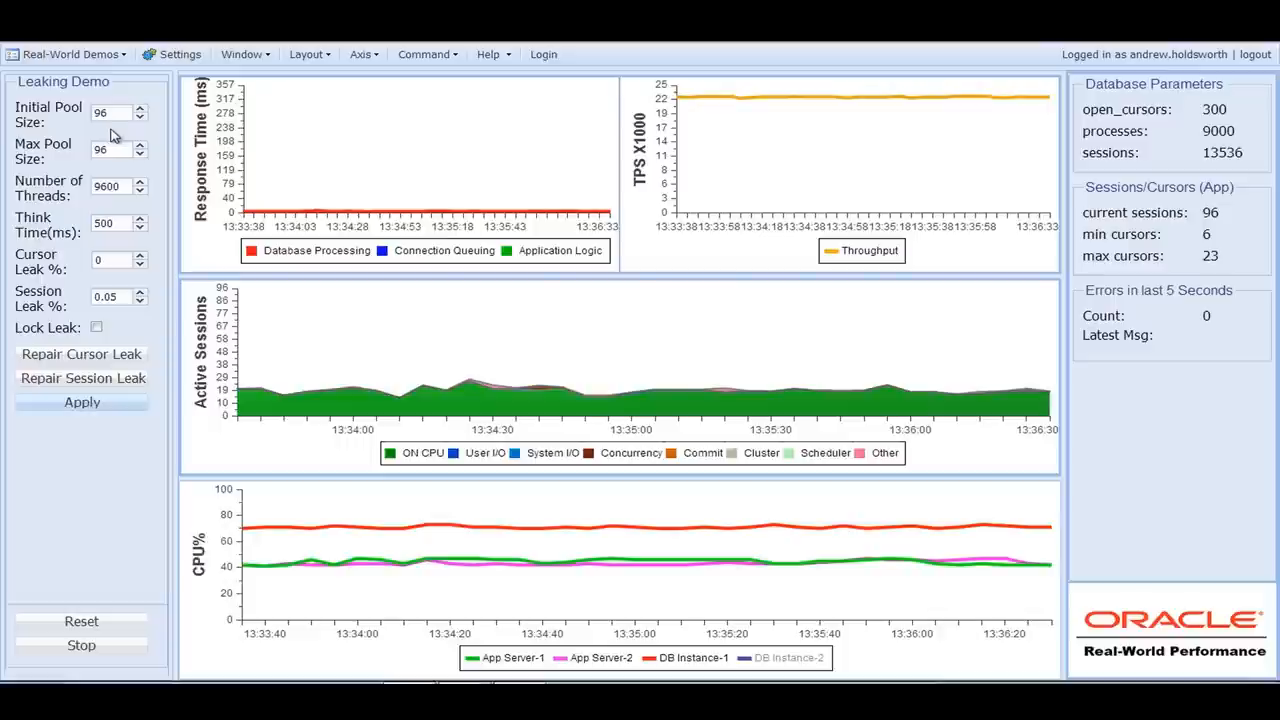
Step: Set Session Leak % to 0.05 in the Leaking Demo, keeping Cursor Leak % at 0
left_click(100, 112)
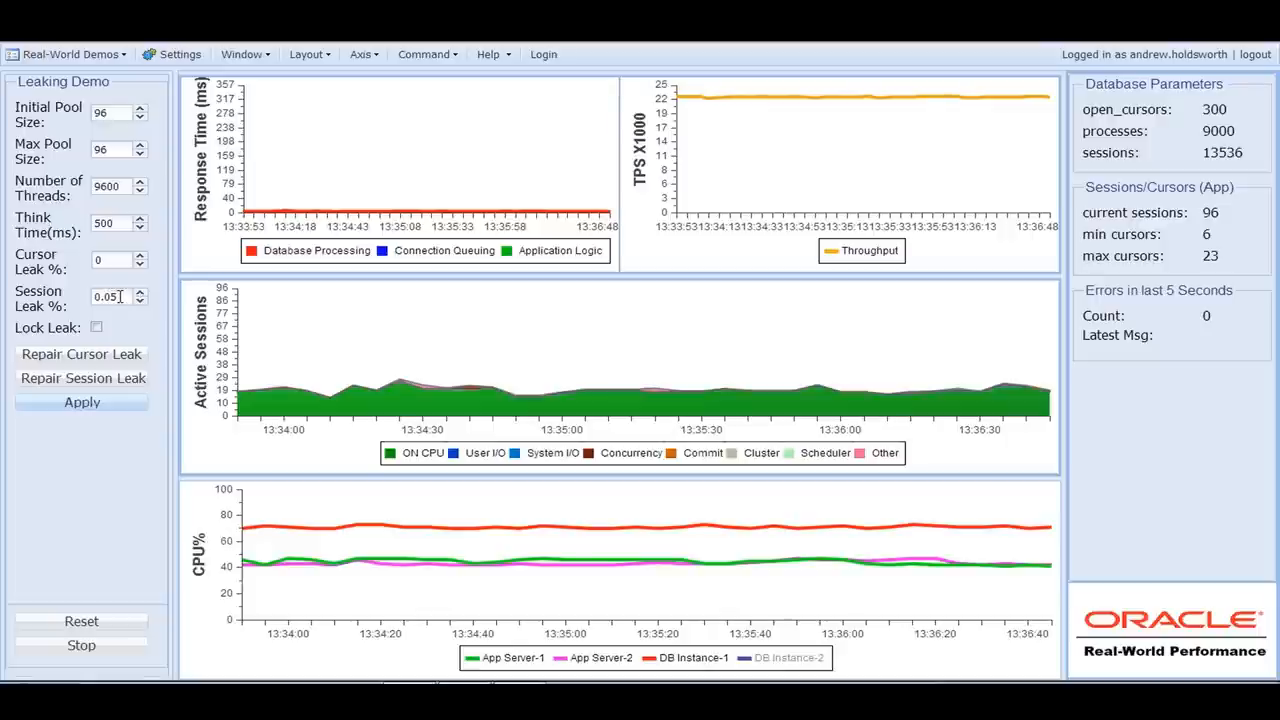
Step: Reset Session Leak % to 0 and apply it to restore throughput
left_click(112, 297)
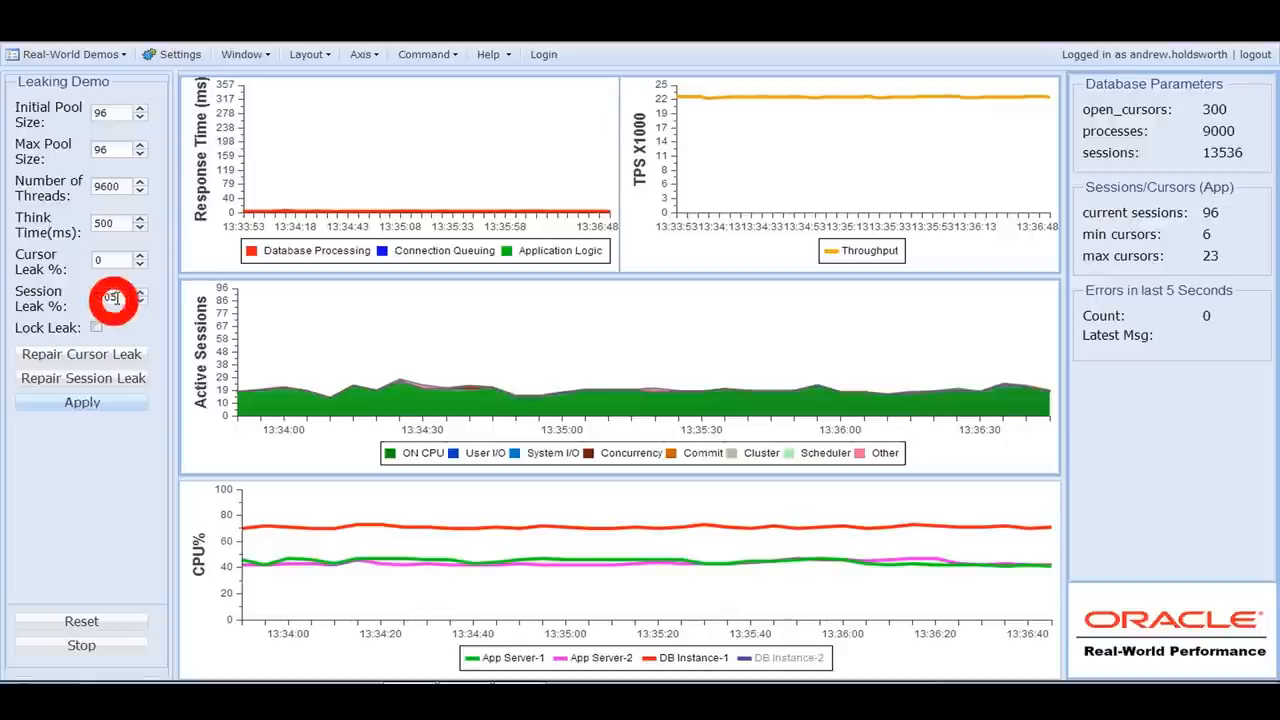
left_click(112, 297)
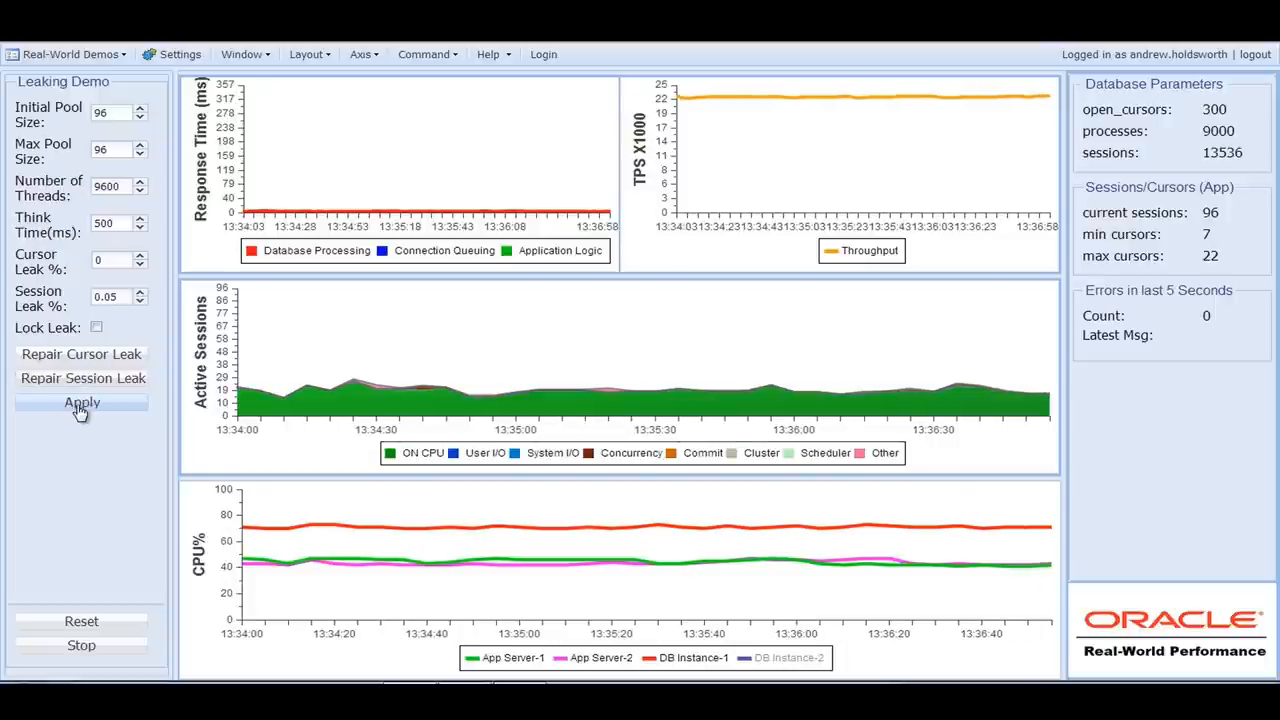
mouse_move(80, 413)
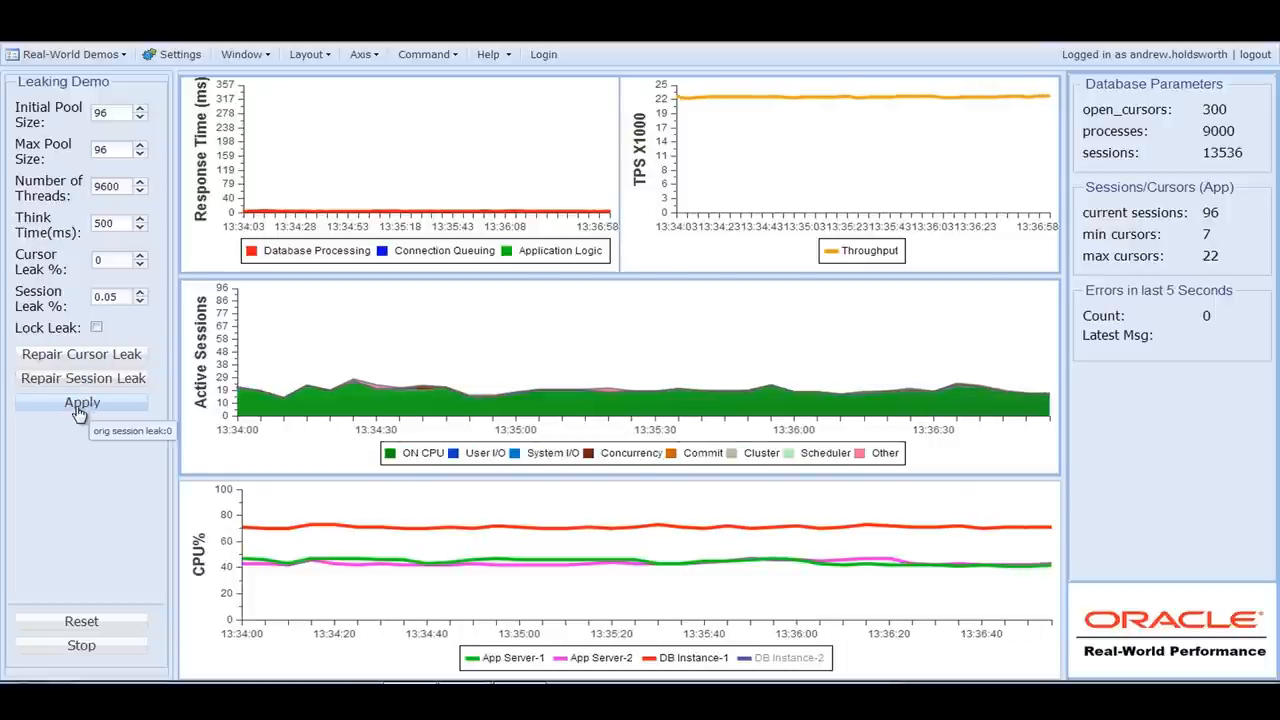
left_click(81, 402)
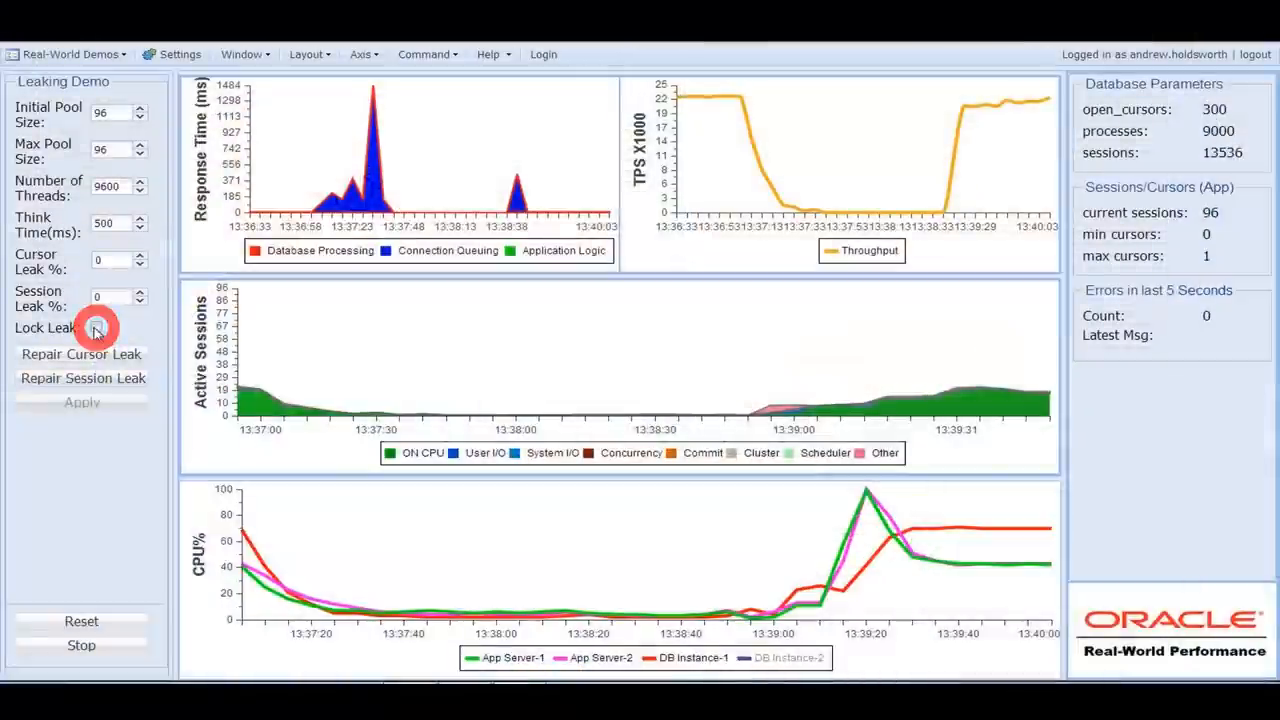
Step: Enable the Lock Leak checkbox and apply it to the running workload
left_click(96, 327)
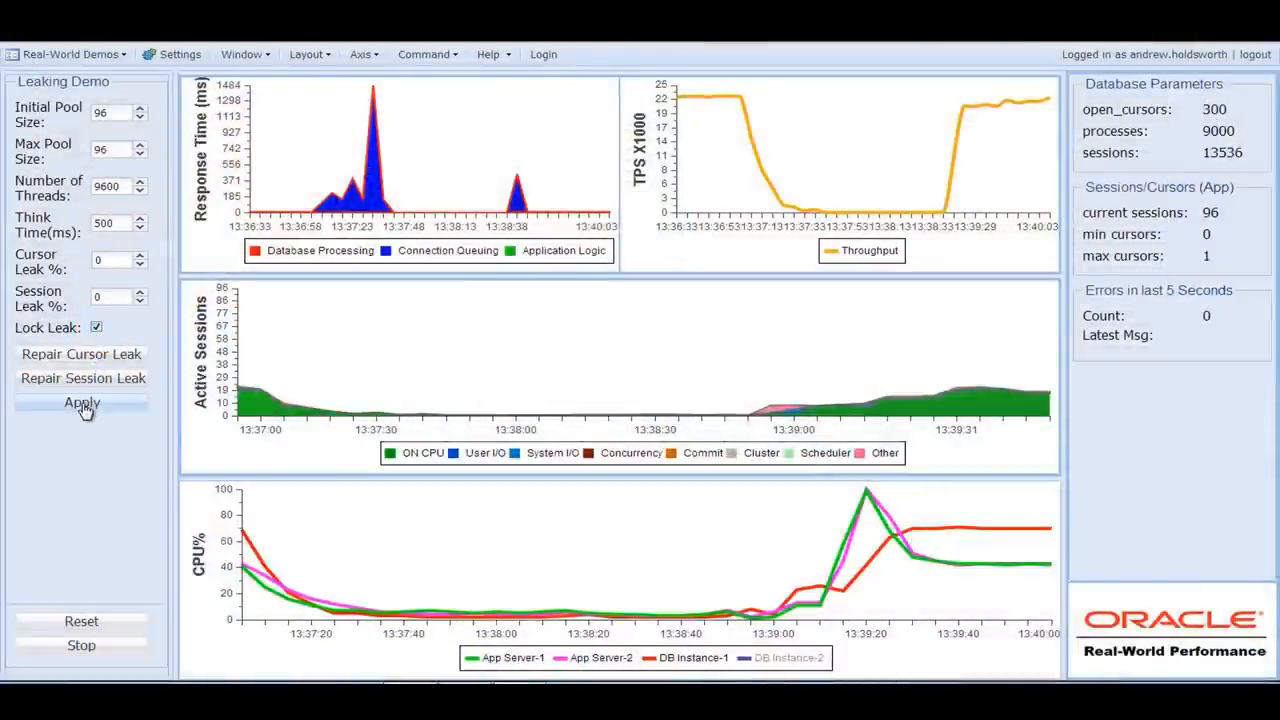
left_click(82, 402)
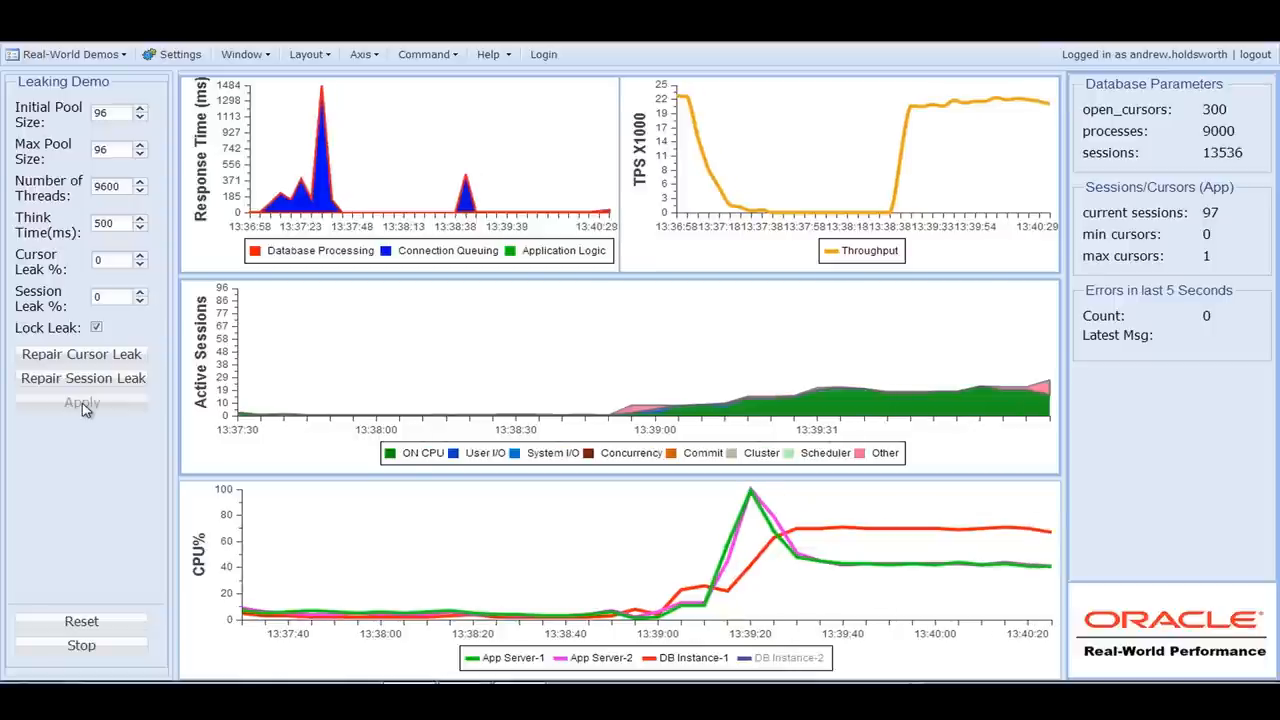
mouse_move(985, 110)
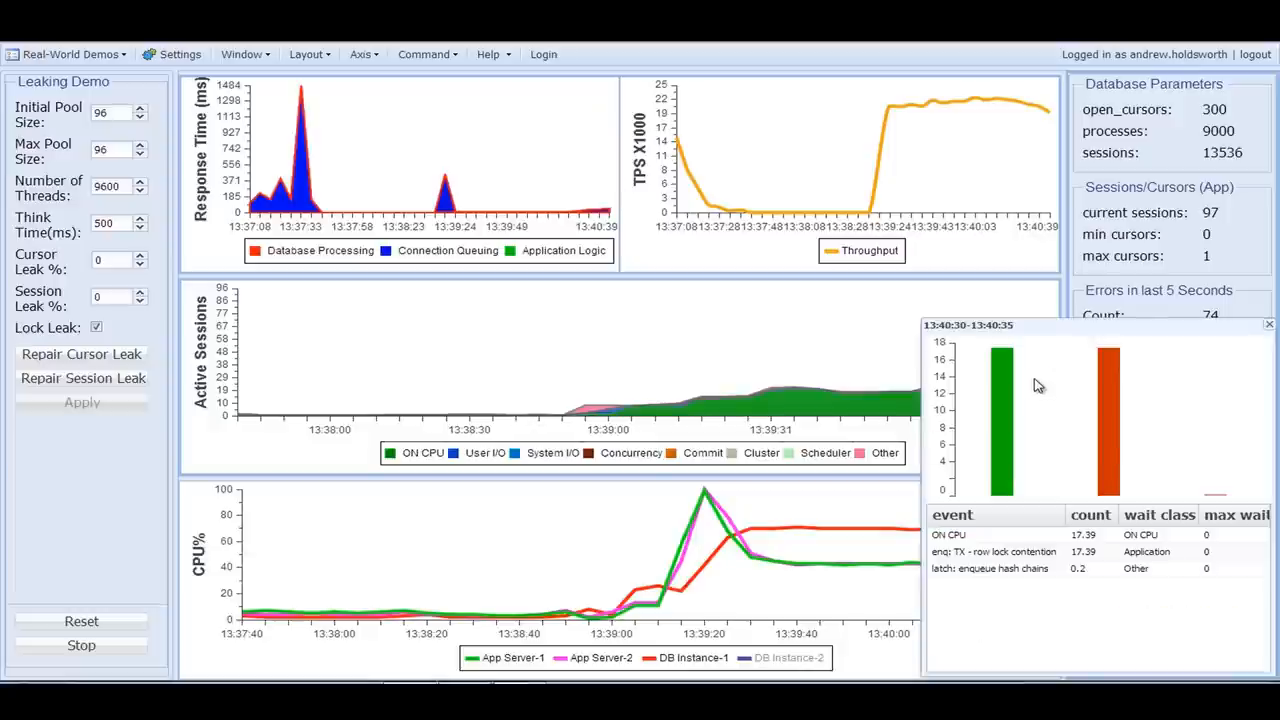
mouse_move(1040, 388)
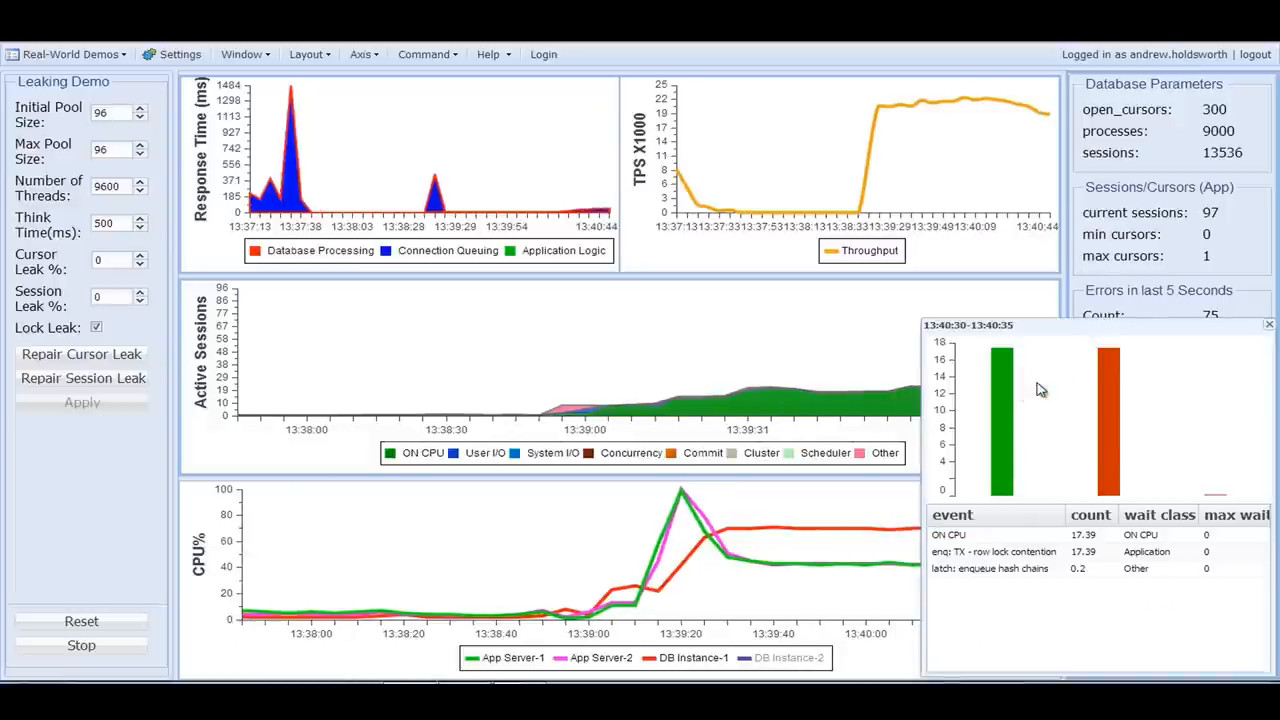
mouse_move(1270, 325)
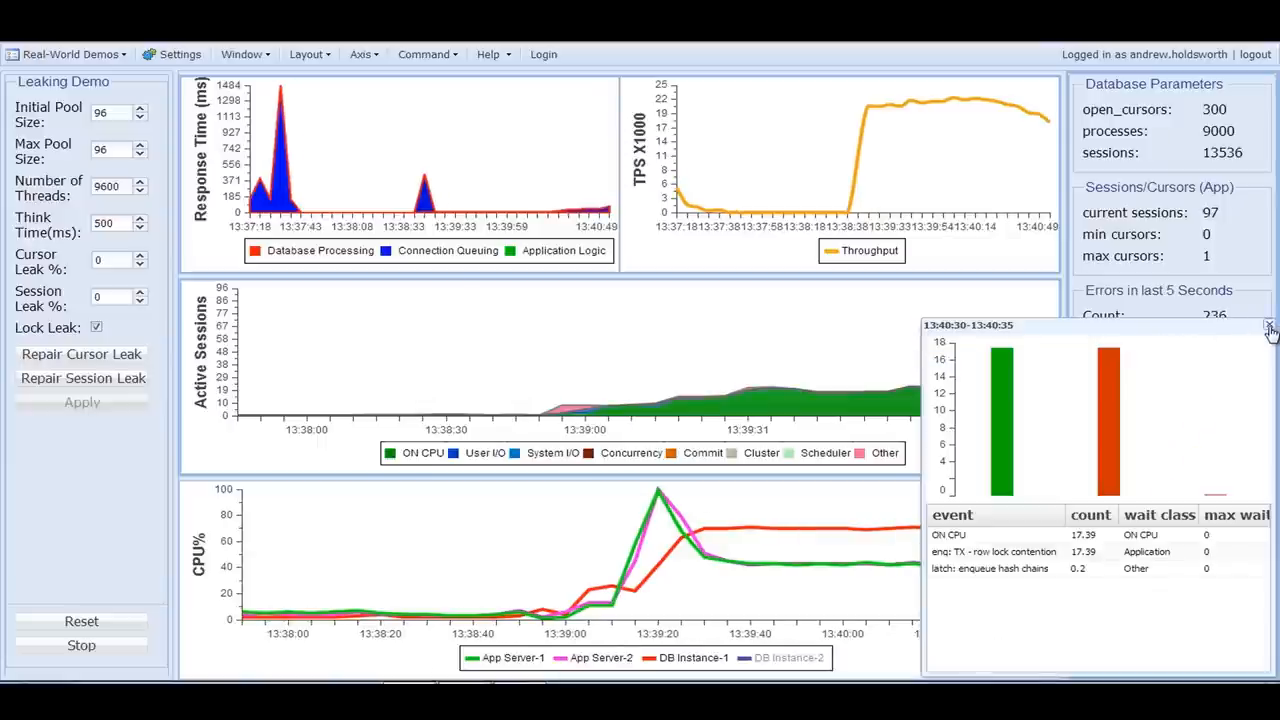
Step: Close the wait-event breakdown popup to watch Active Sessions climb
left_click(1269, 326)
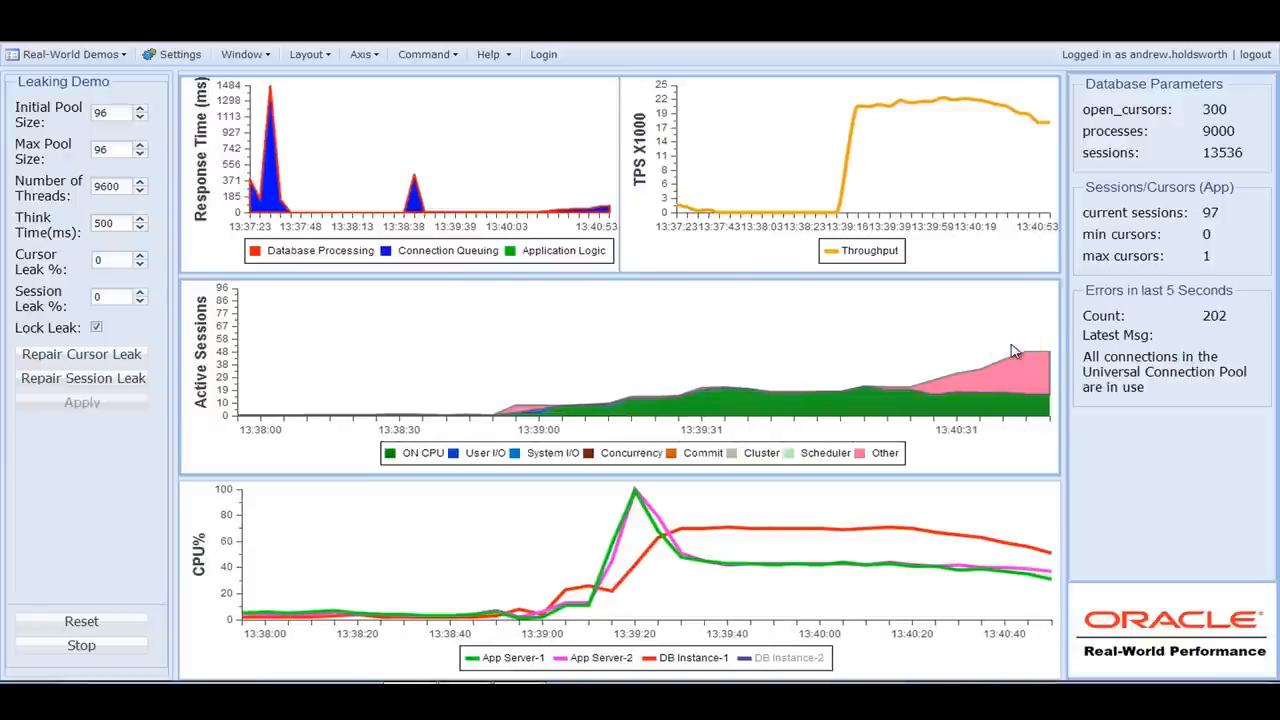
mouse_move(889, 311)
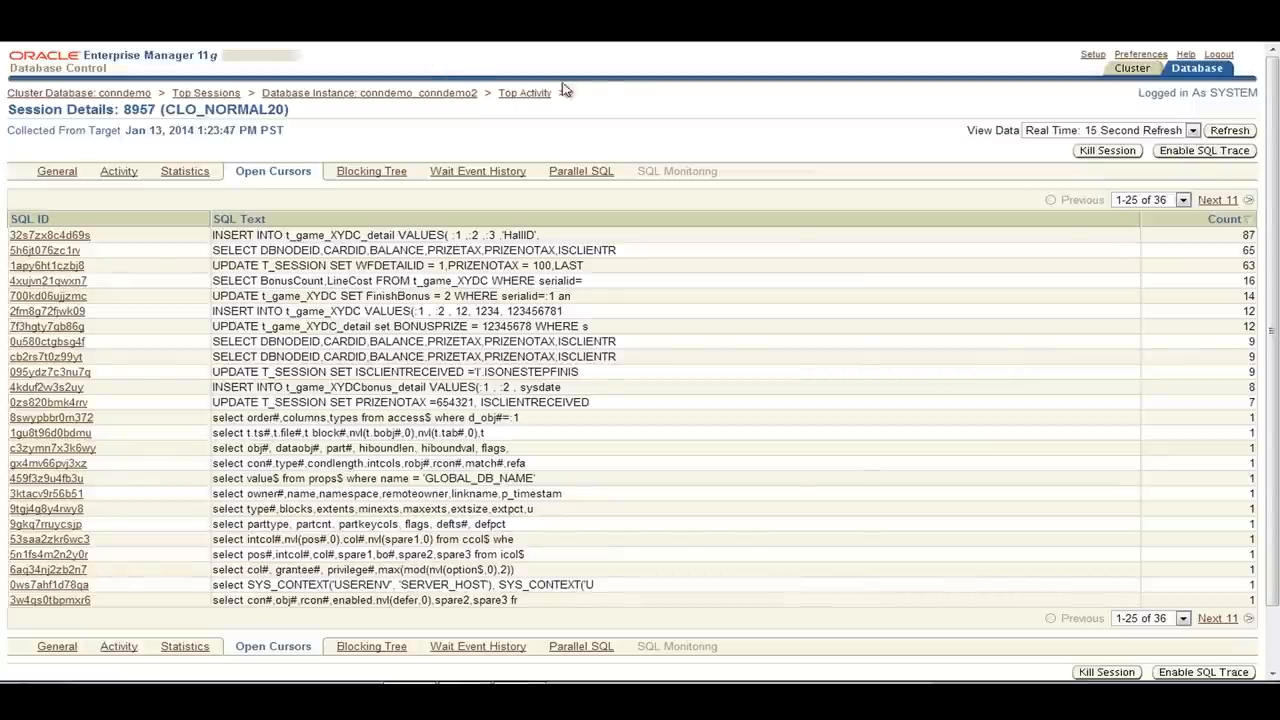
Step: Navigate via Top Sessions back to the conndemo cluster database Performance page
left_click(206, 92)
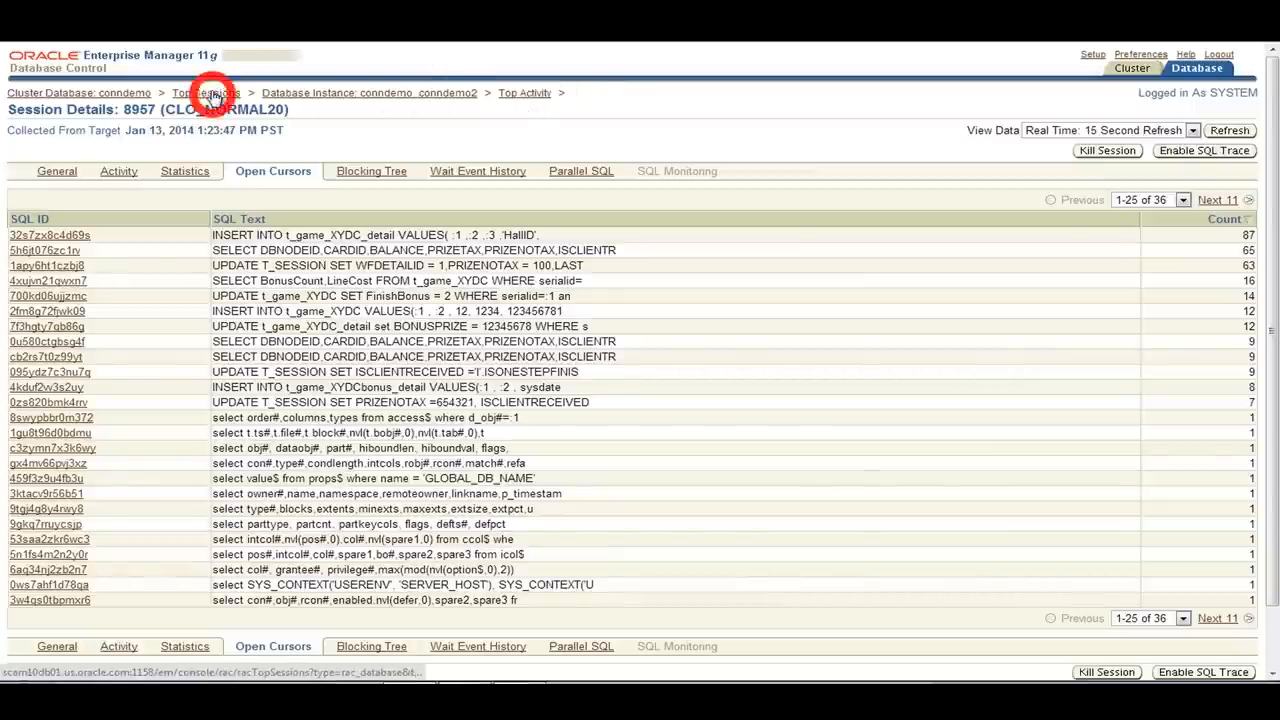
left_click(205, 92)
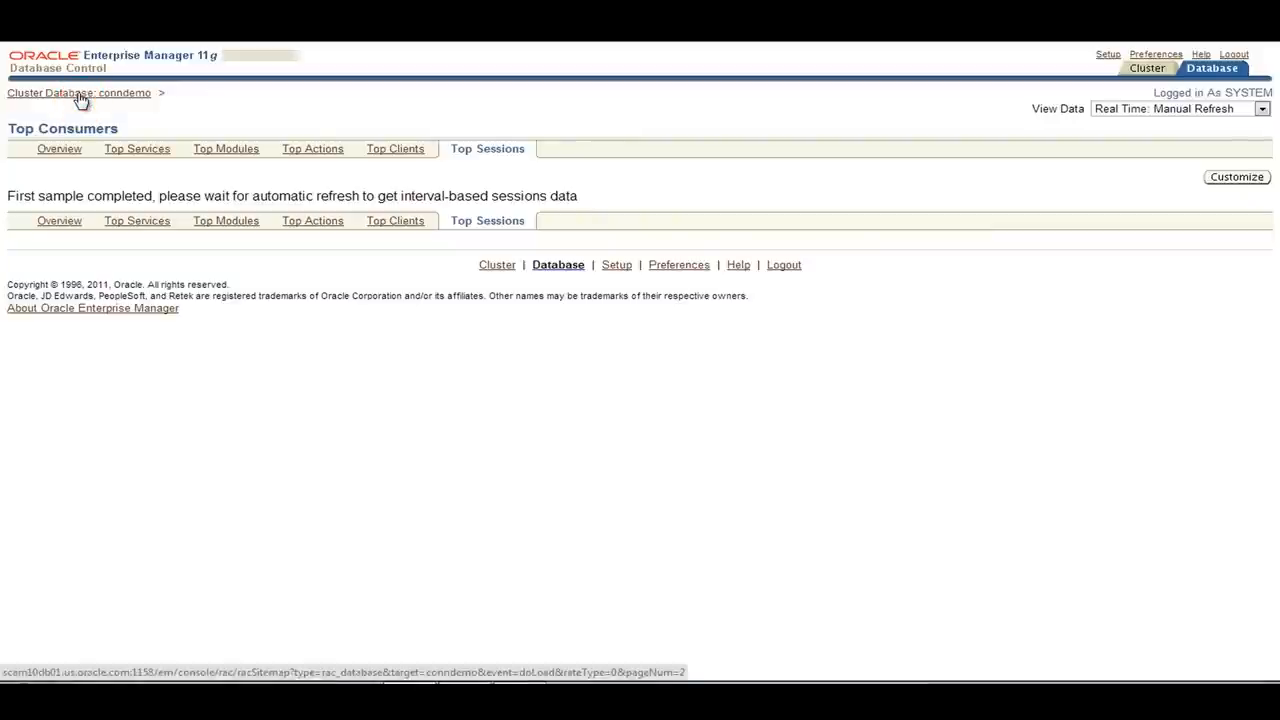
left_click(78, 92)
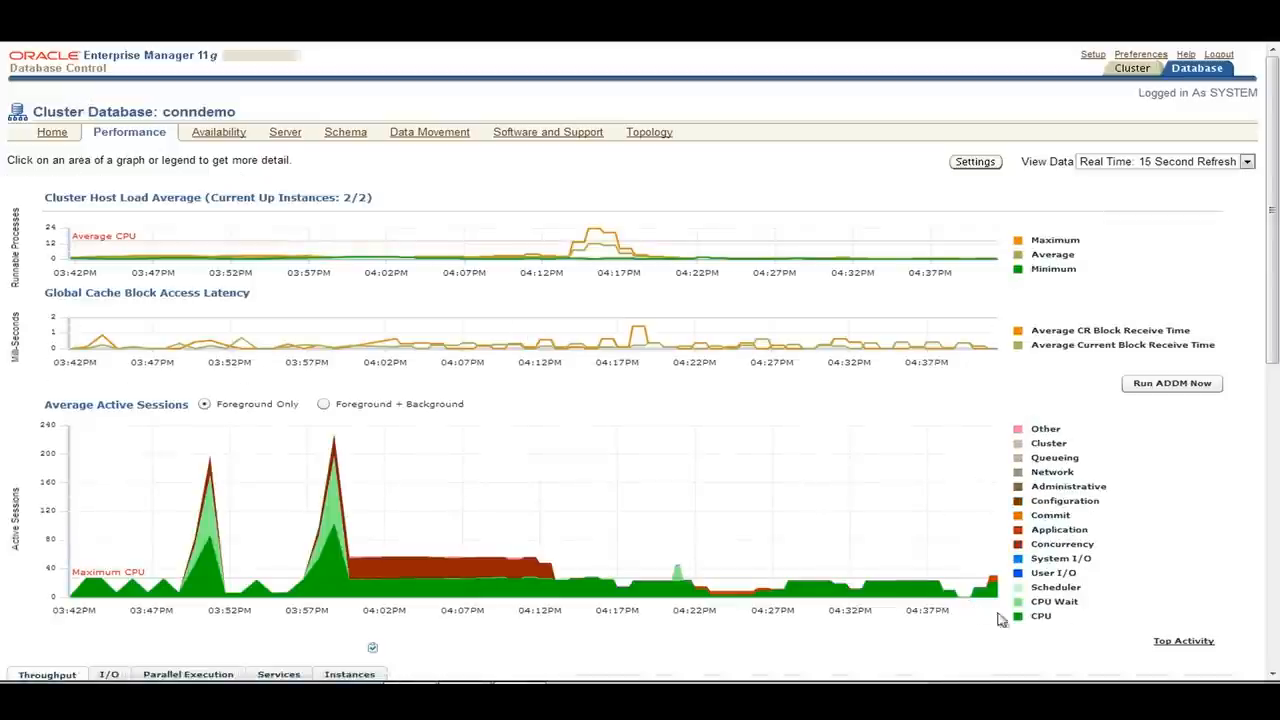
Step: Open the Top Activity page below the Average Active Sessions chart
left_click(1183, 641)
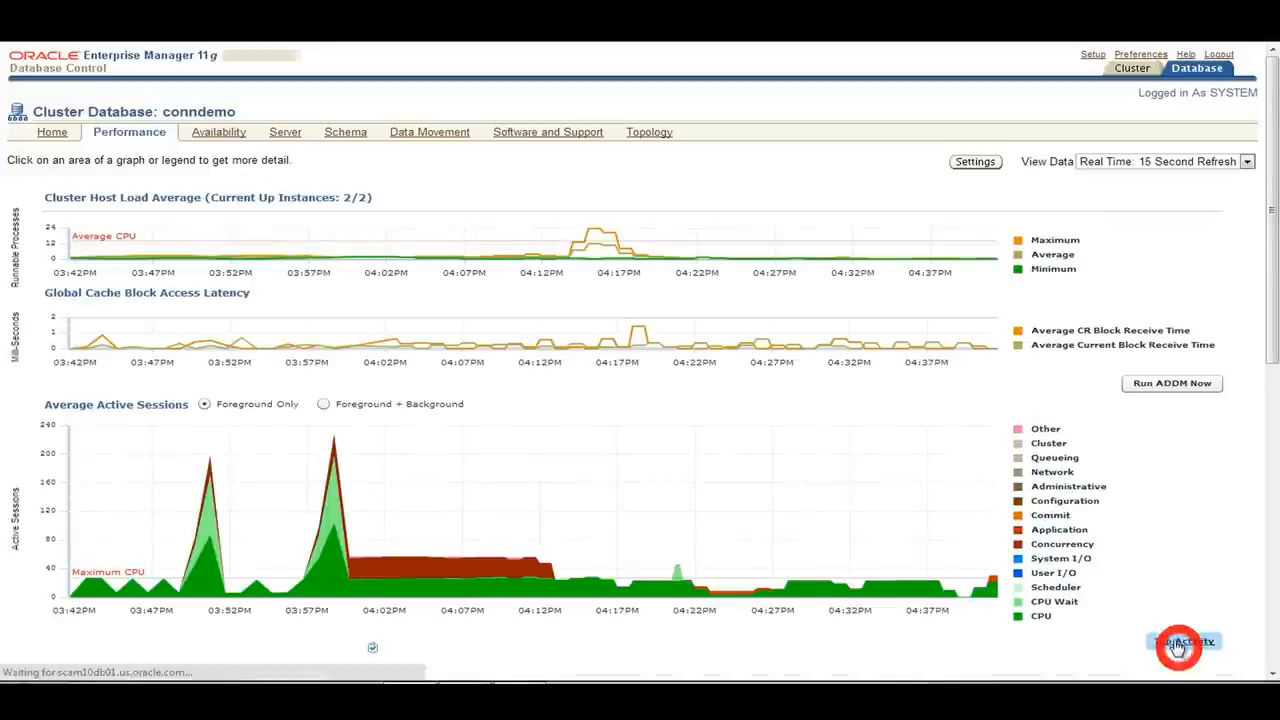
left_click(1183, 641)
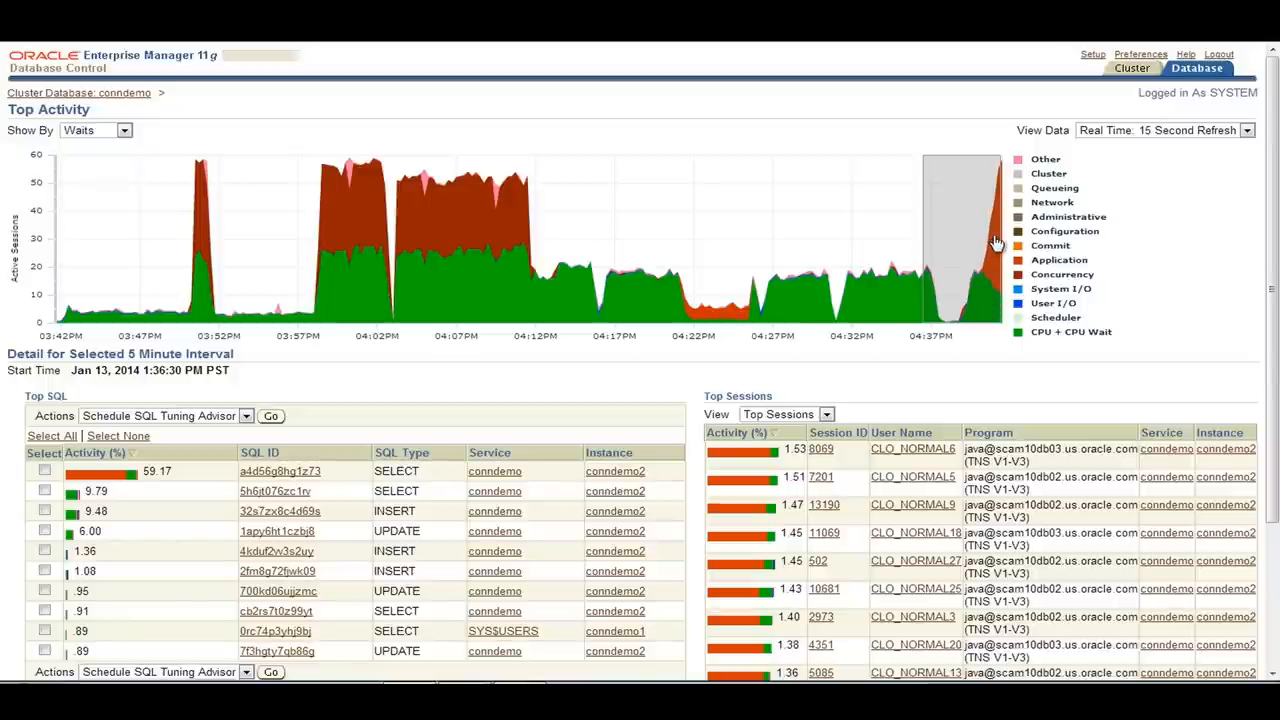
mouse_move(835, 467)
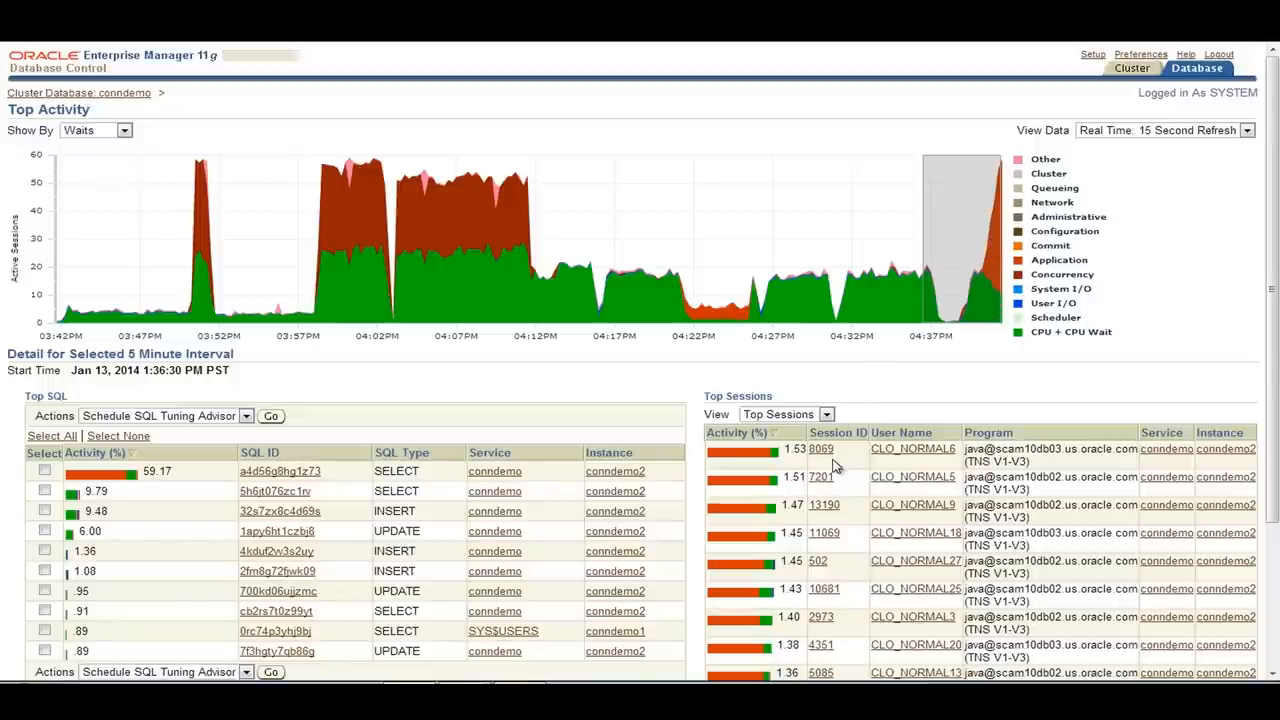
mouse_move(821, 448)
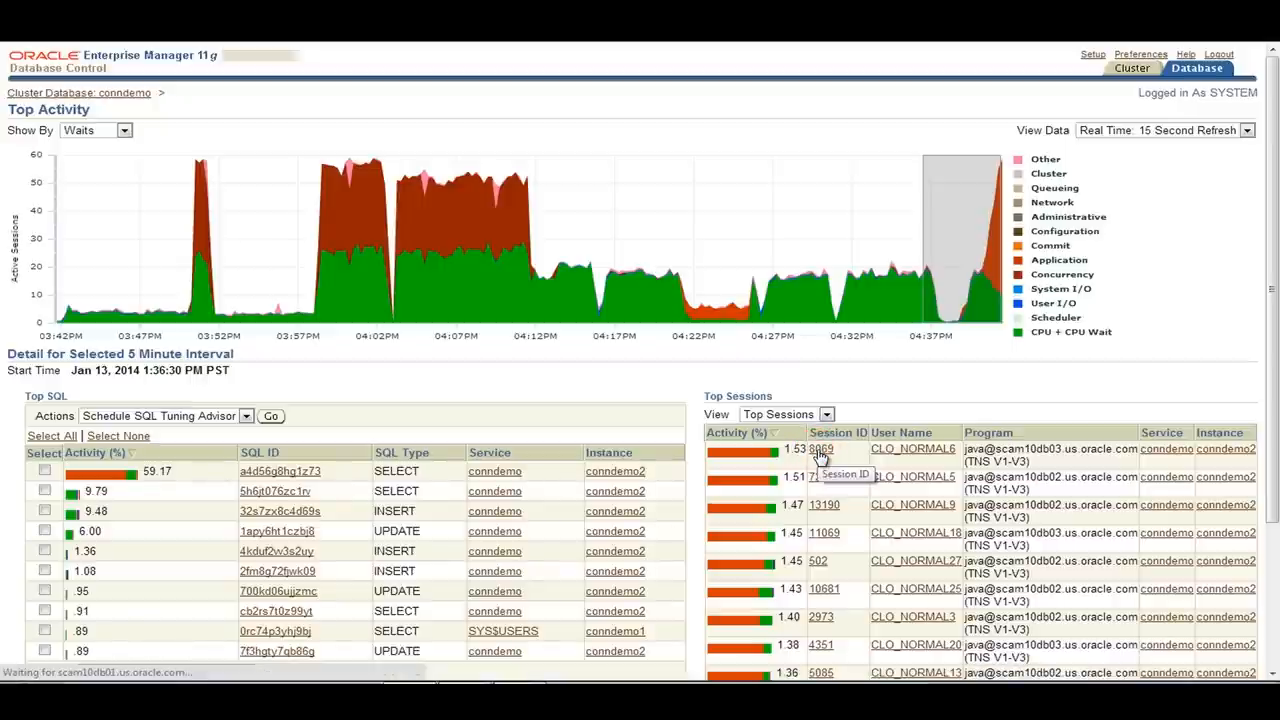
Step: Open activity details for session 8069 (CLO_NORMAL6) showing row lock contention
left_click(820, 448)
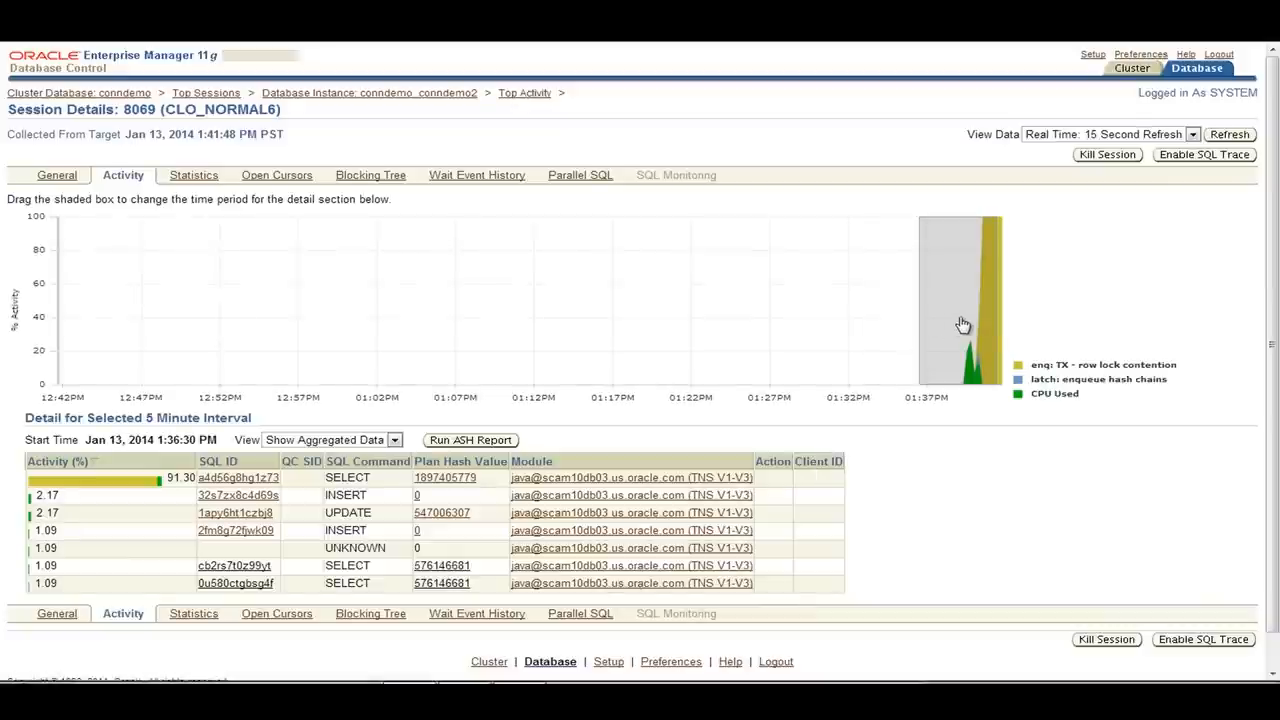
mouse_move(995, 326)
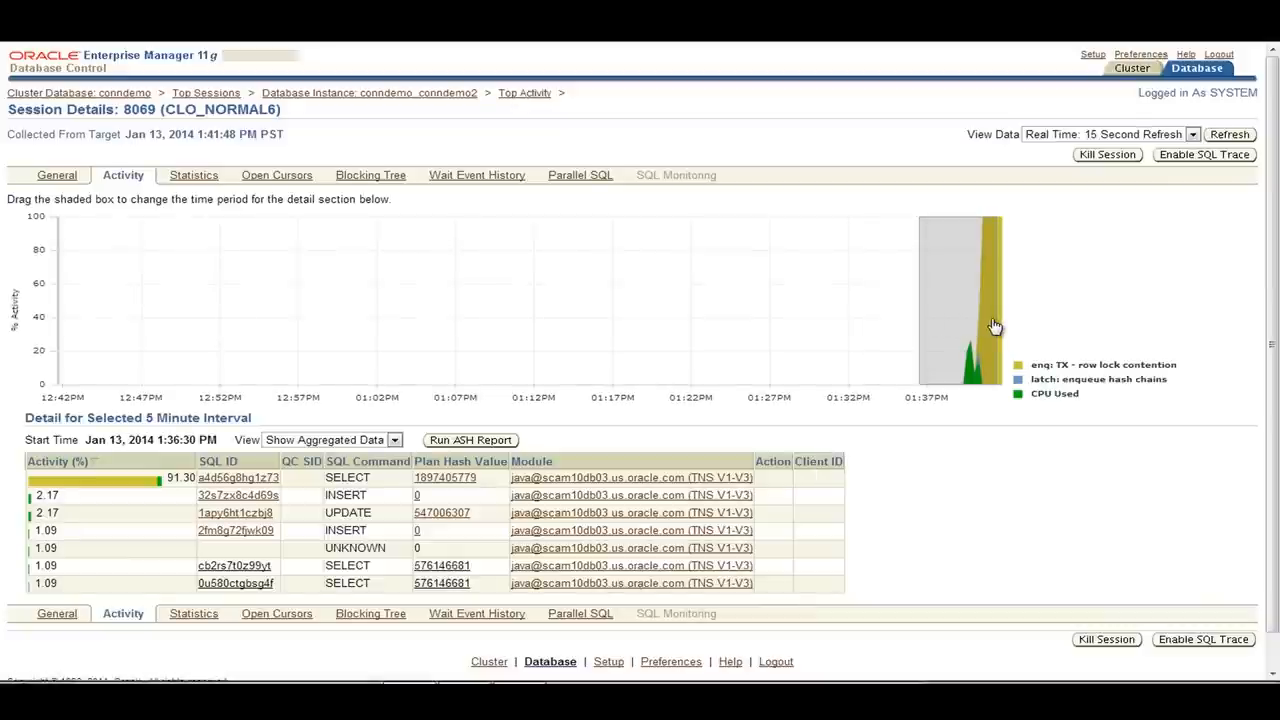
left_click(1100, 365)
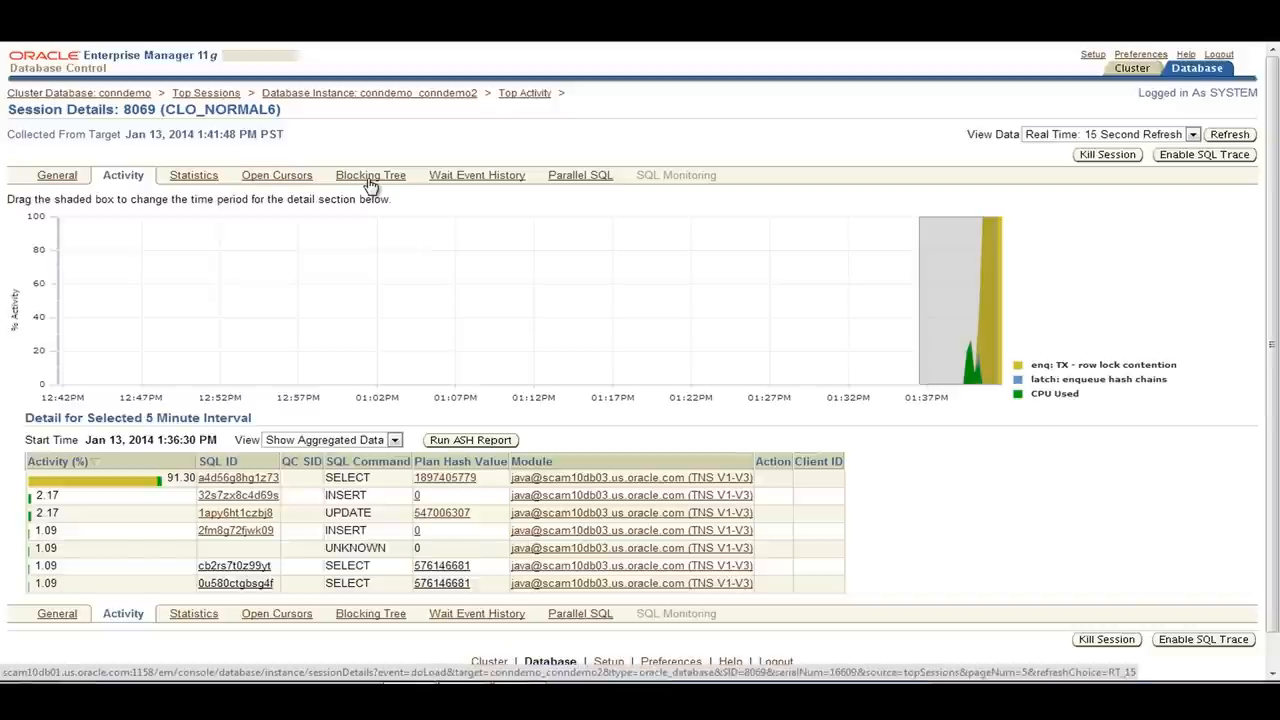
Step: Show the Blocking Tree, revealing session 6821 (CLO_NORMAL1) blocking 79 sessions
left_click(370, 175)
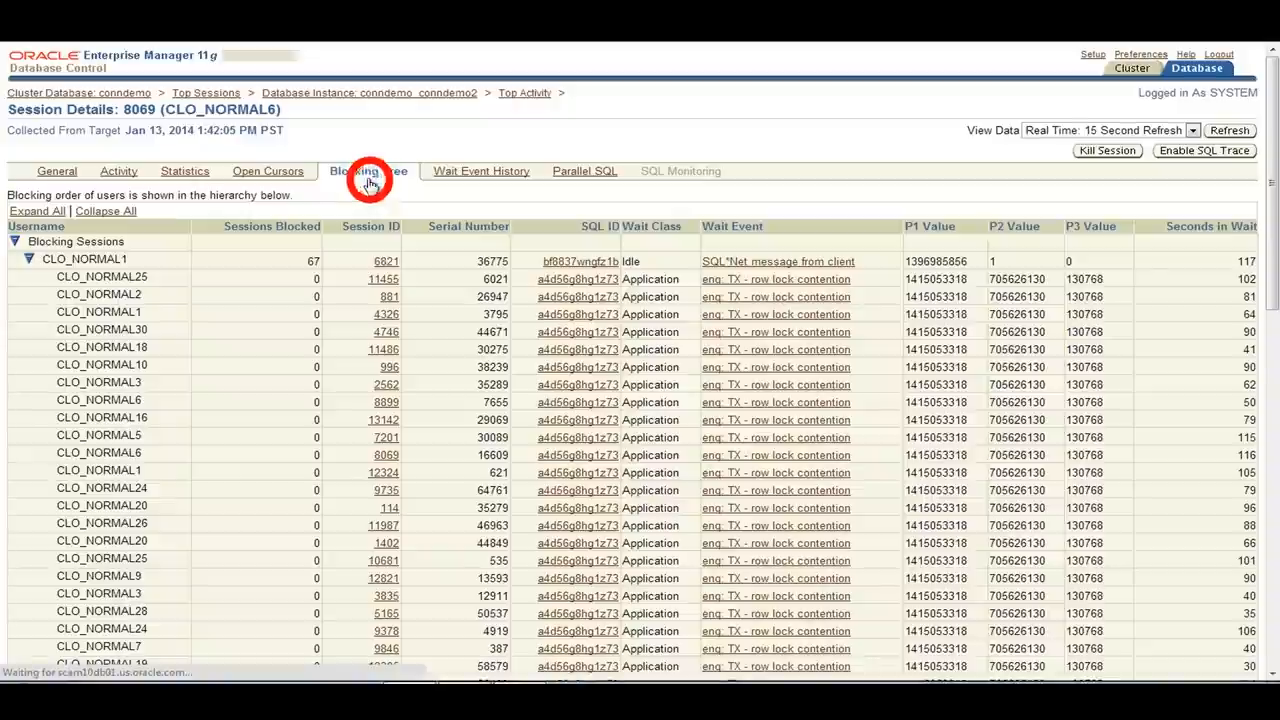
left_click(368, 171)
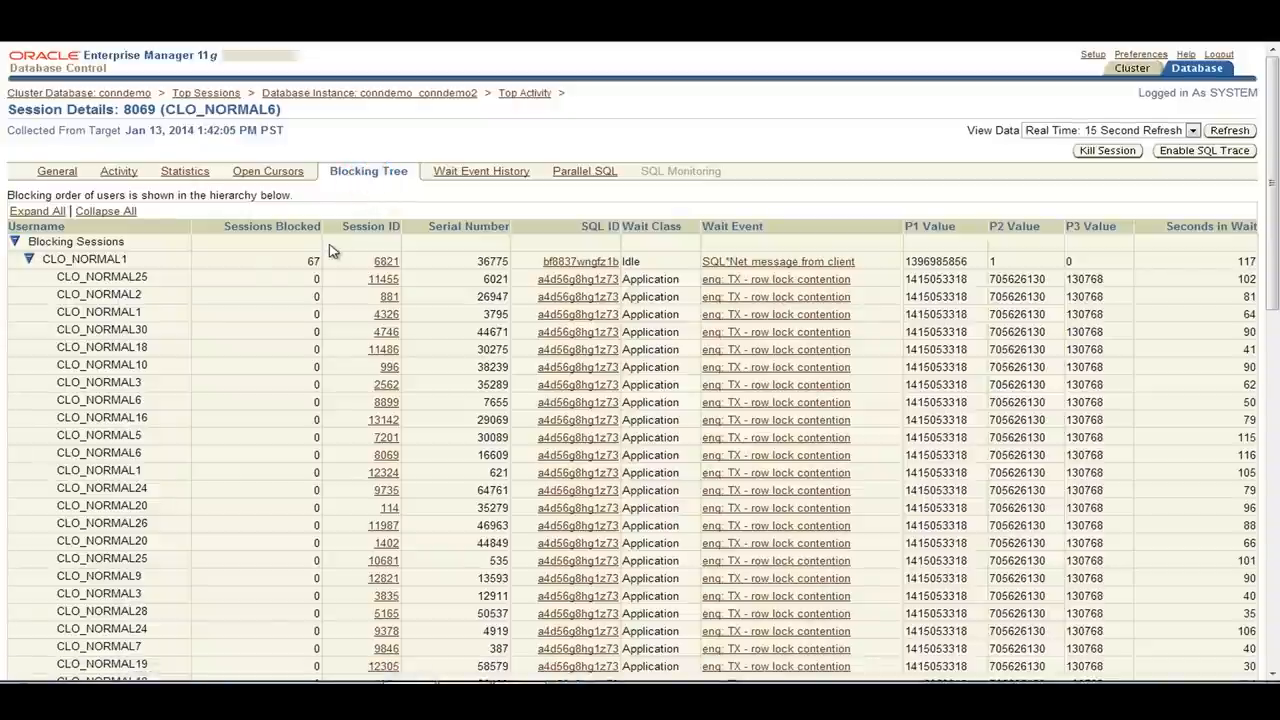
mouse_move(333, 251)
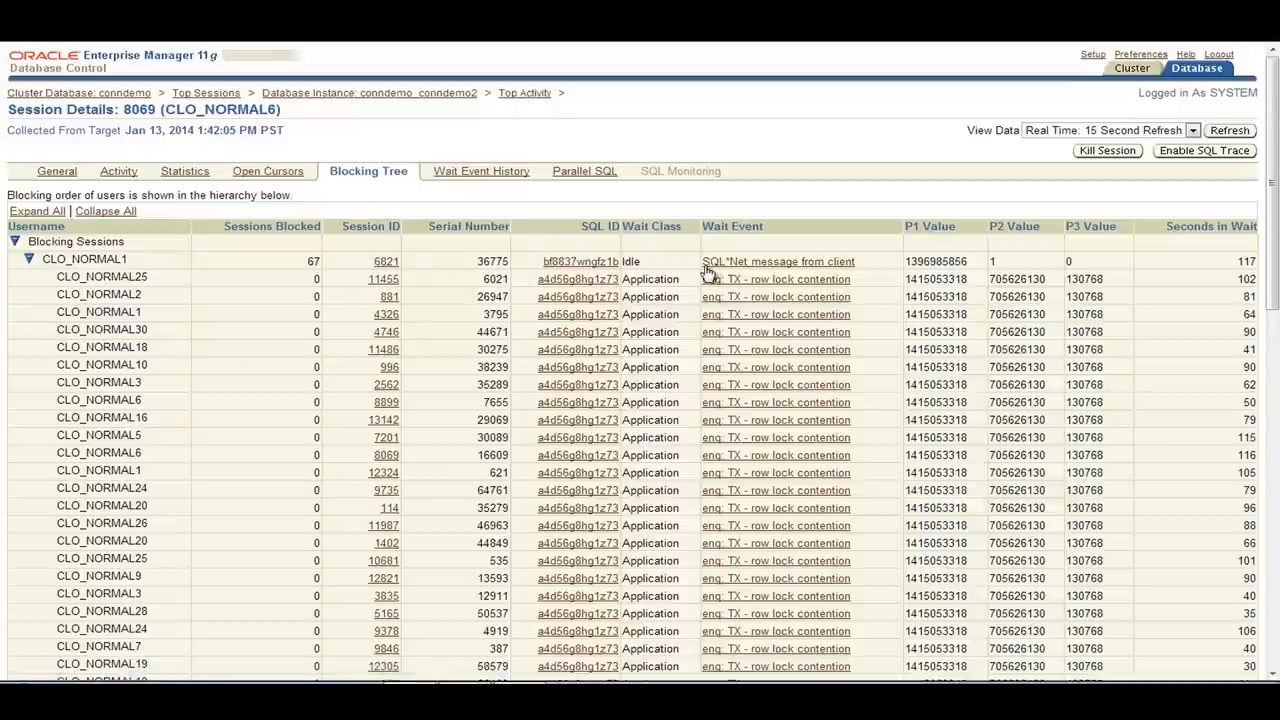
mouse_move(793, 270)
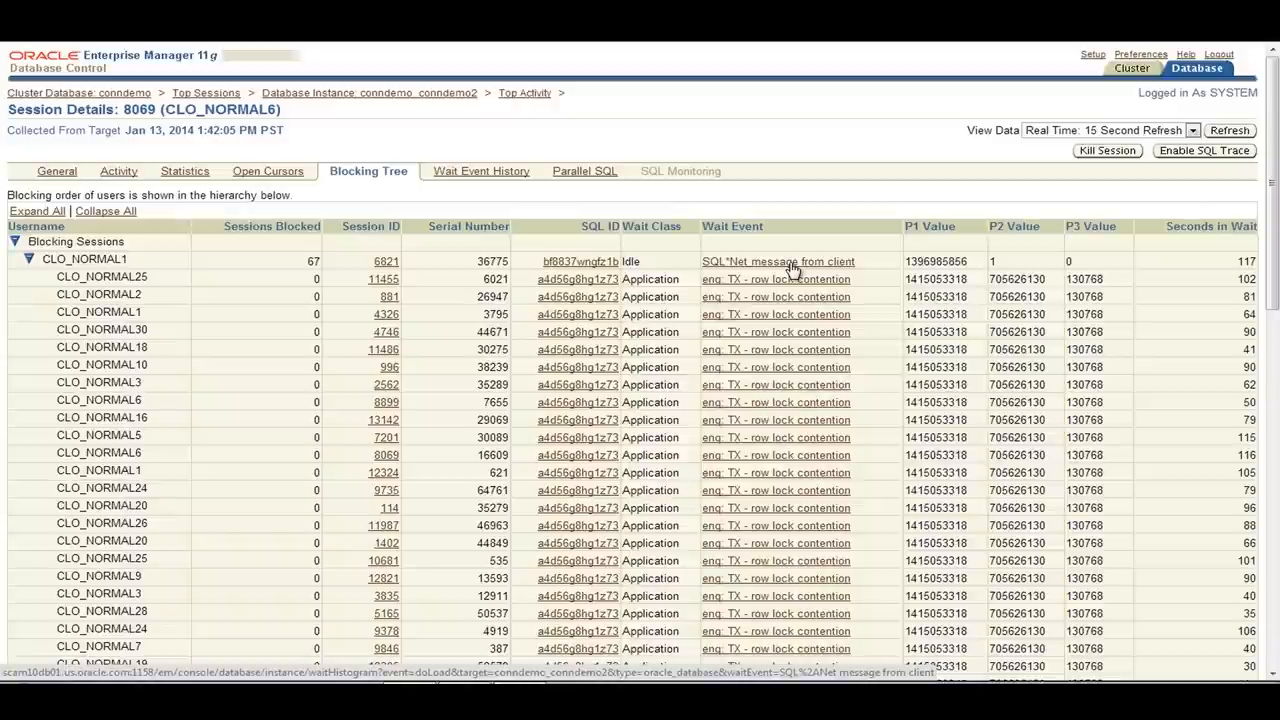
left_click(778, 261)
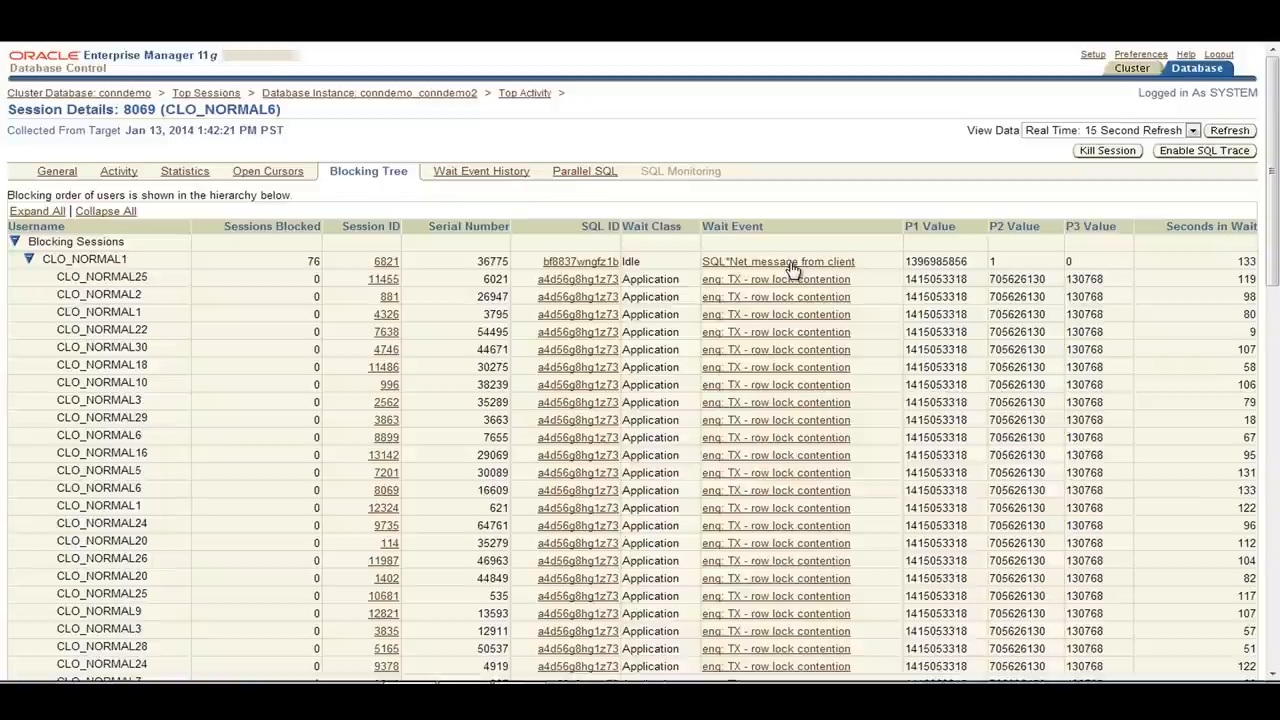
left_click(385, 261)
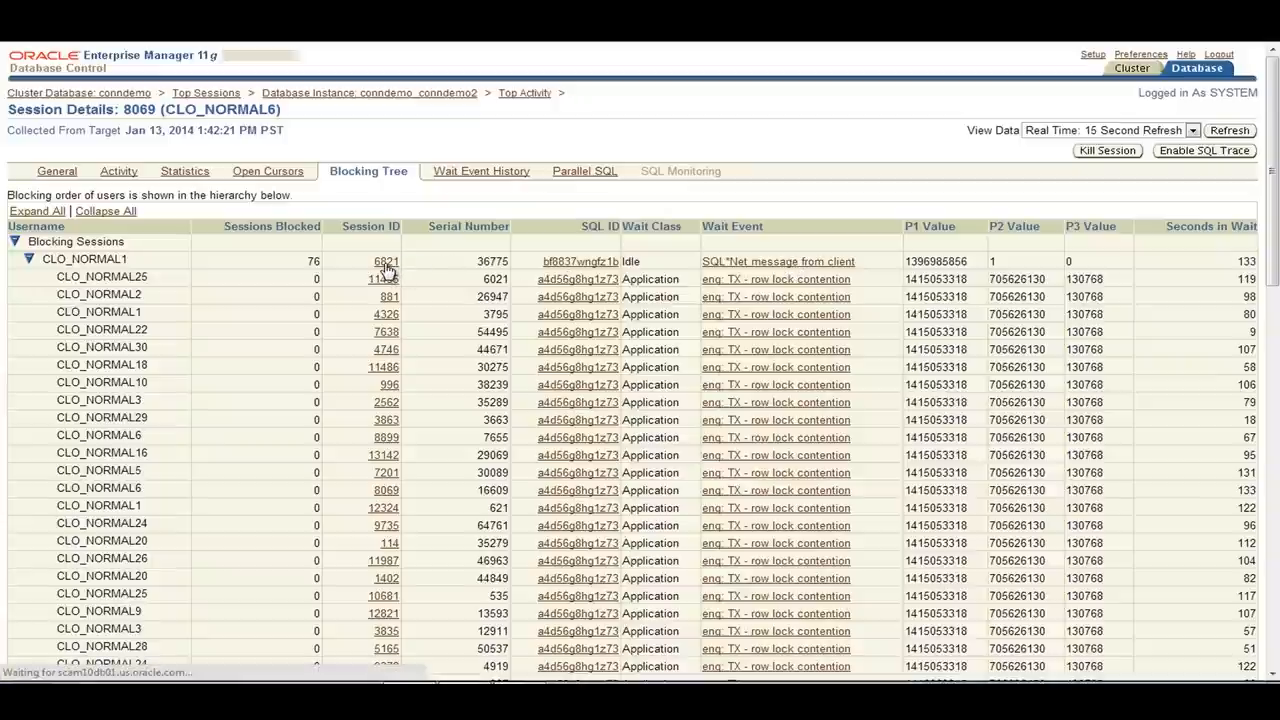
left_click(385, 268)
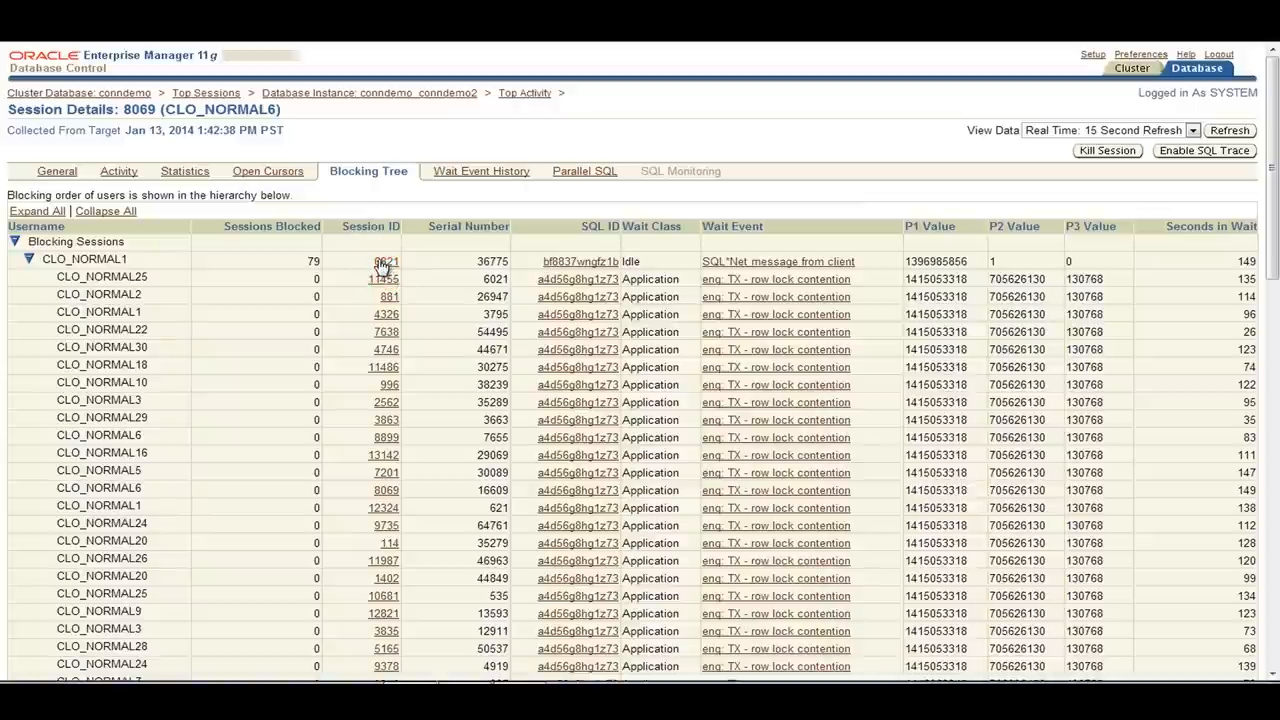
Step: Kill blocking session 6821 (CLO_NORMAL1) from the blocking tree using Kill Immediate
left_click(384, 261)
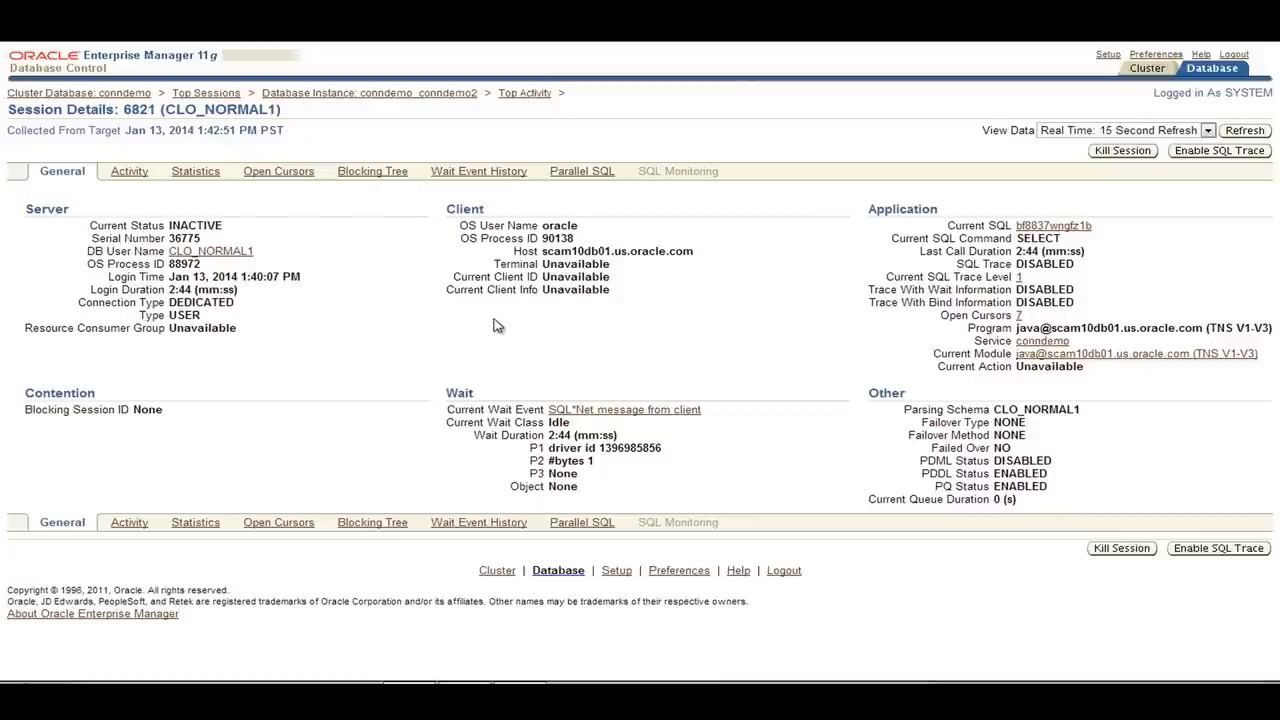
mouse_move(819, 362)
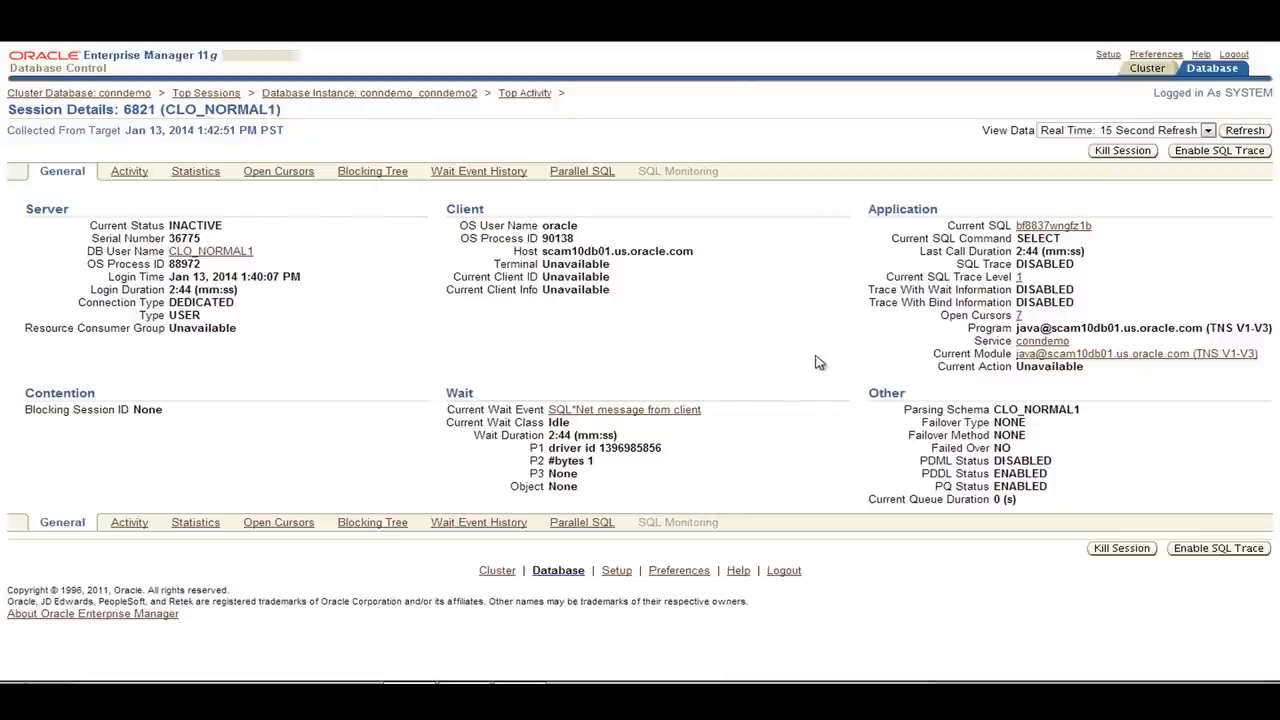
mouse_move(1033, 446)
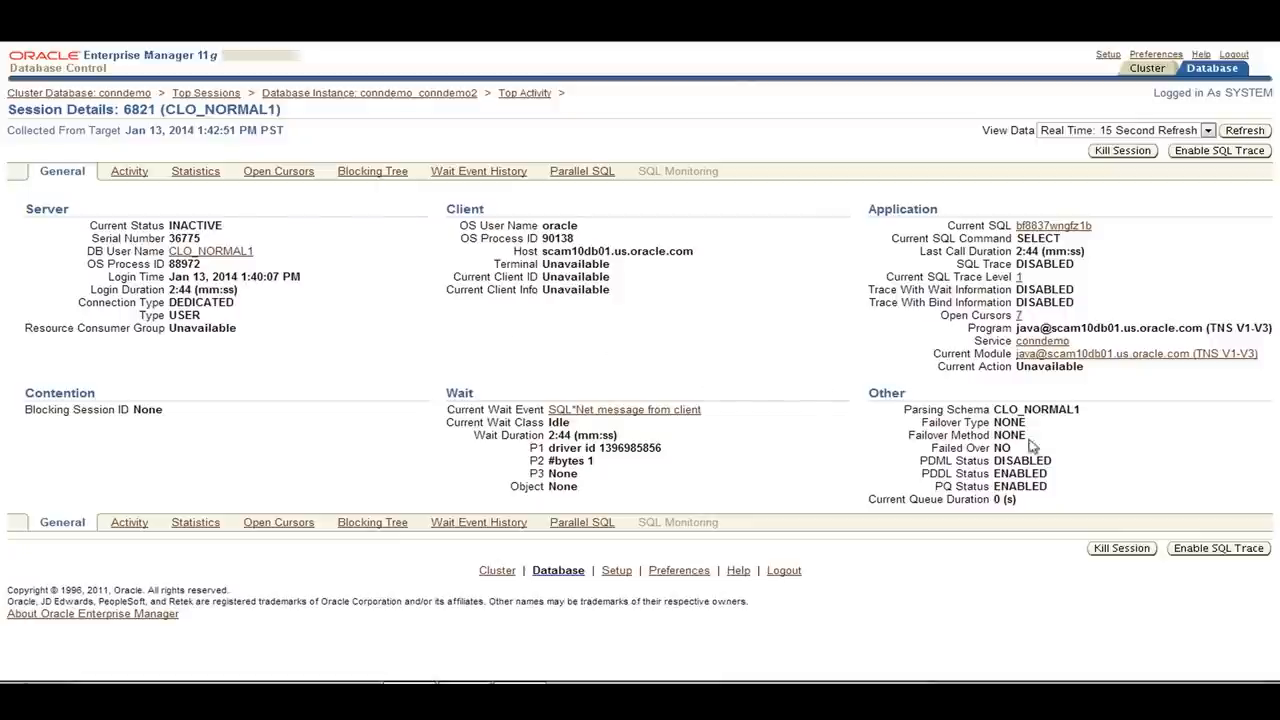
left_click(1122, 548)
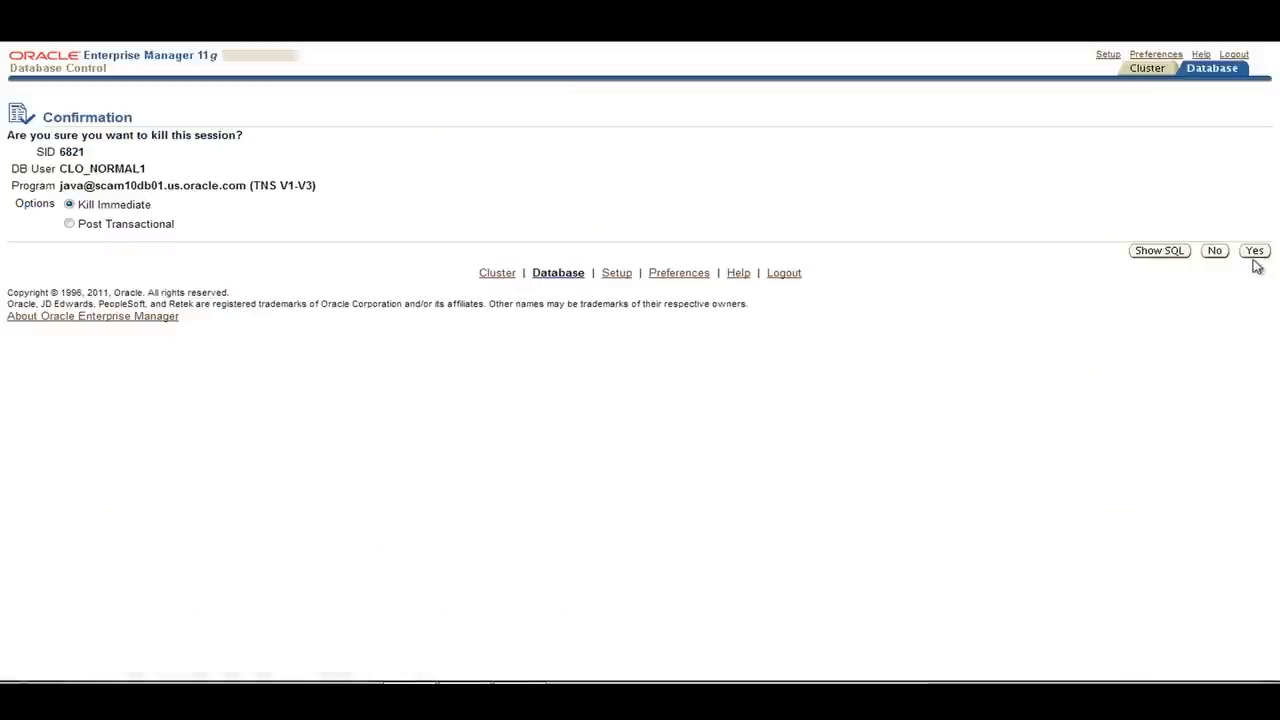
left_click(1254, 250)
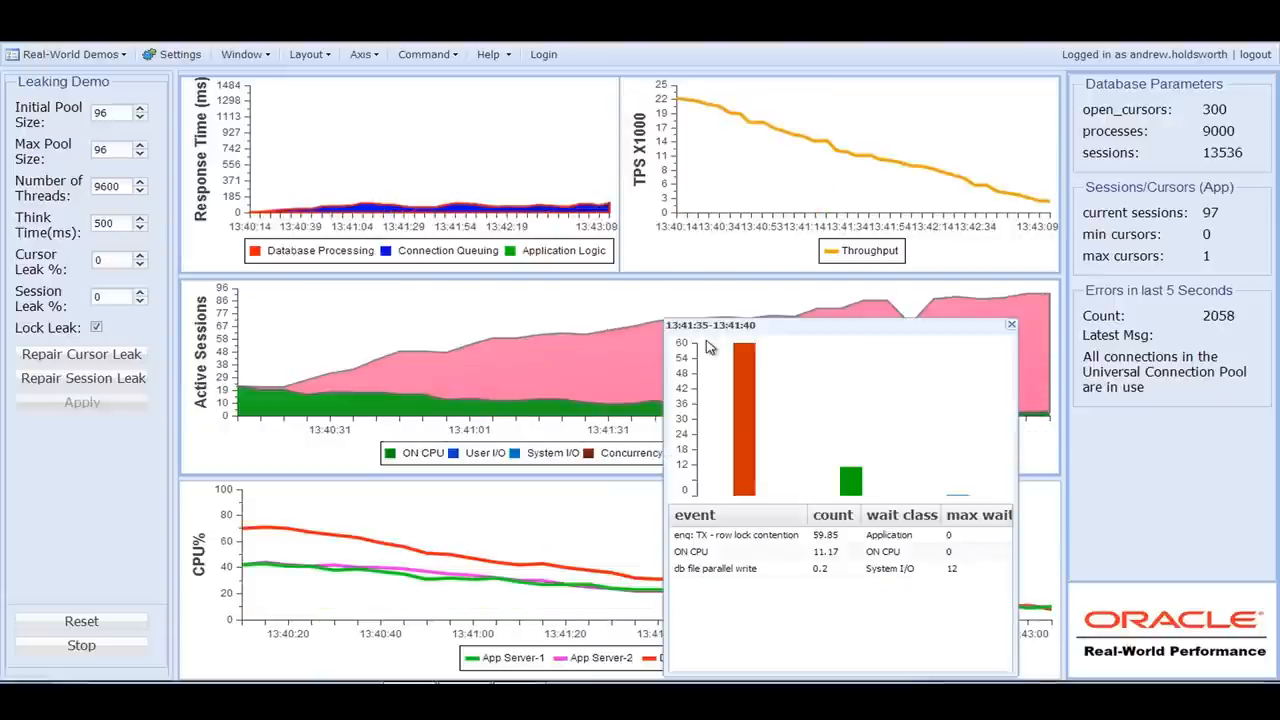
Step: Close the wait-event breakdown popup and watch TPS return to about 22,000
left_click(1011, 324)
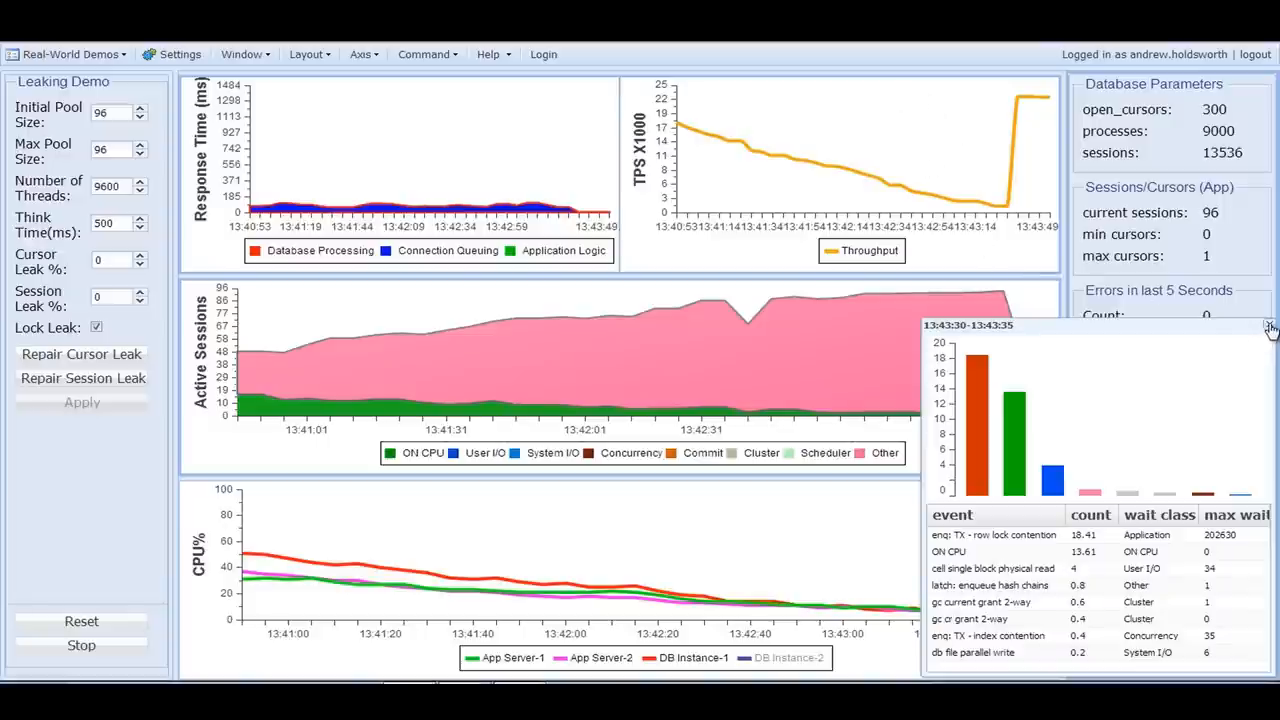
left_click(1270, 328)
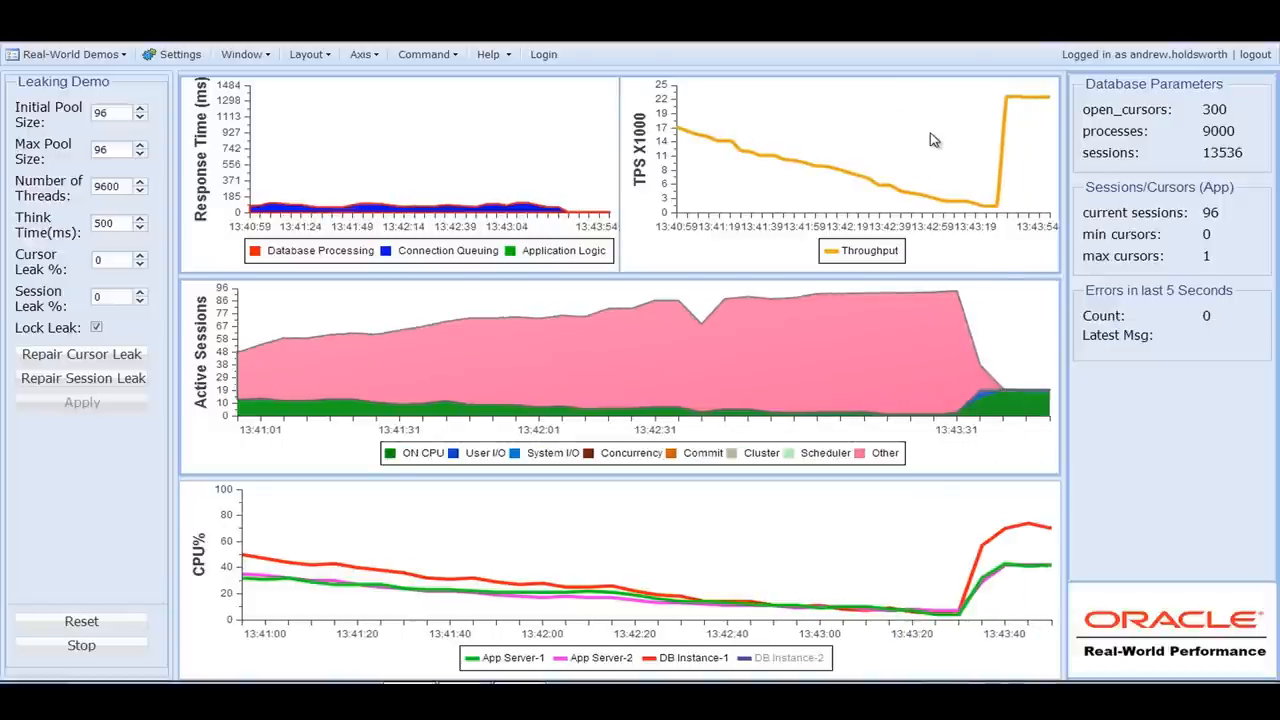